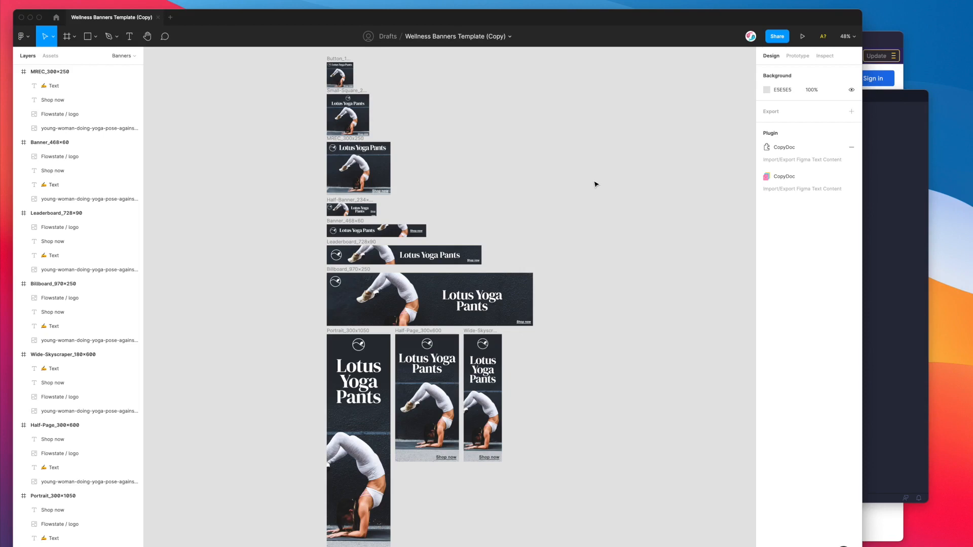
{"action": "mouse_move", "coordinate": [595, 188]}
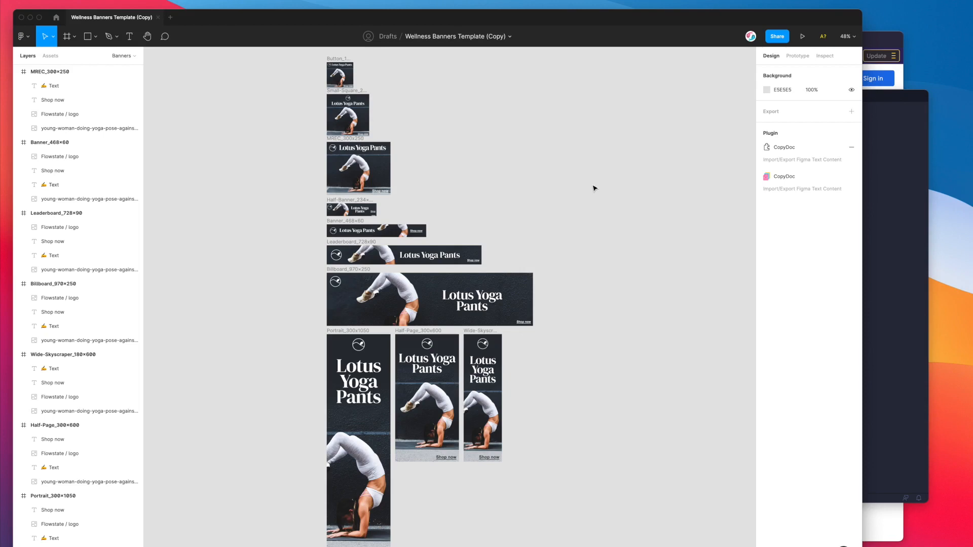
{"action": "mouse_move", "coordinate": [239, 179]}
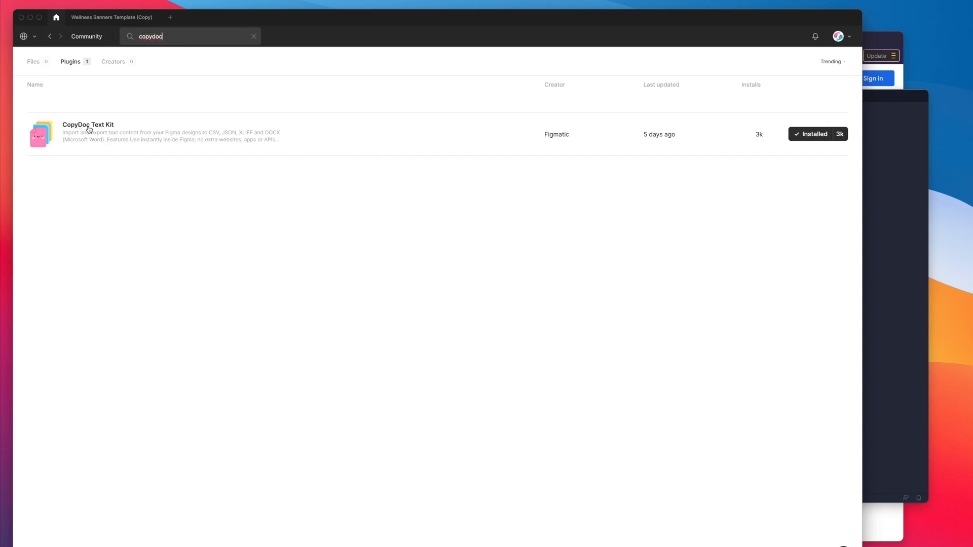
{"action": "mouse_move", "coordinate": [755, 146]}
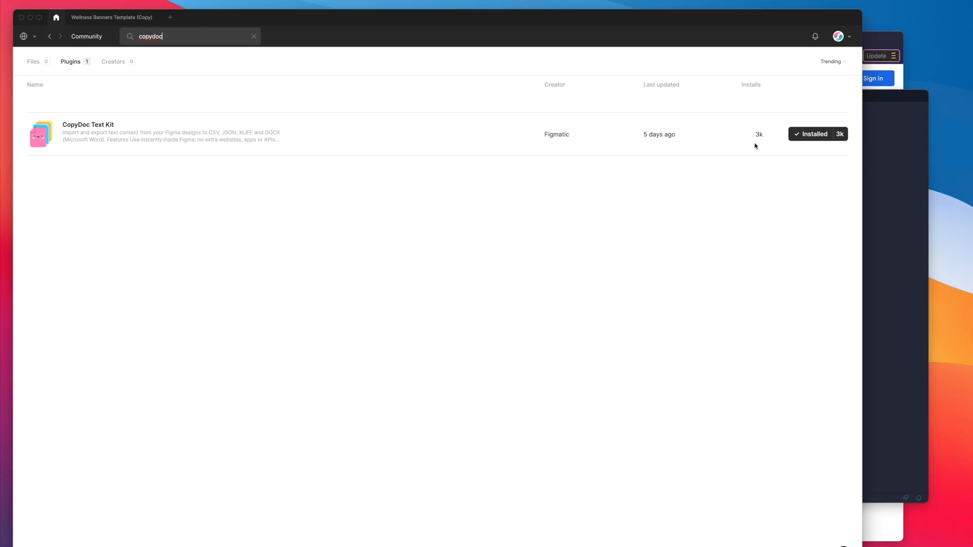
{"action": "mouse_move", "coordinate": [820, 136]}
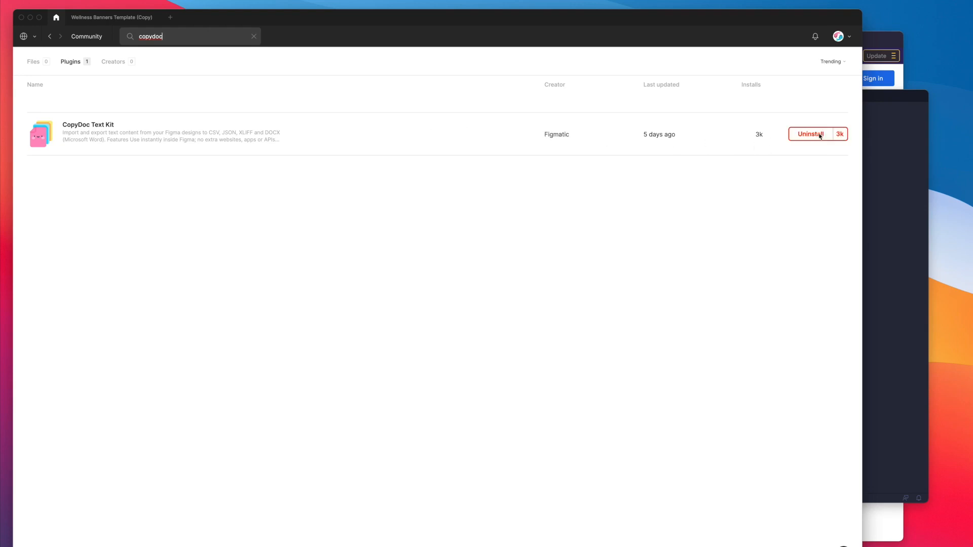
- Launch CopyDoc Text Kit from the installed plugins list on the Wellness Banners Template canvas
{"action": "left_click", "coordinate": [811, 134]}
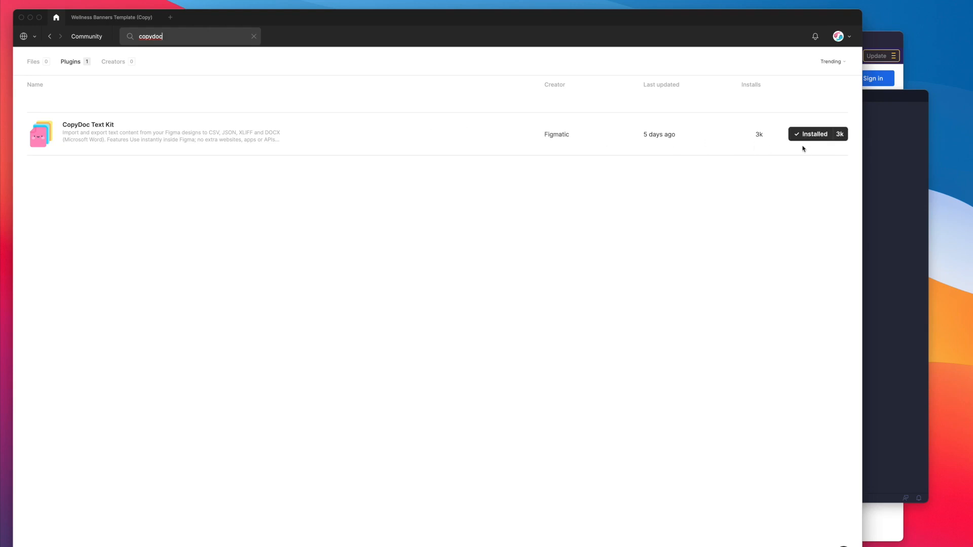
{"action": "mouse_move", "coordinate": [822, 152]}
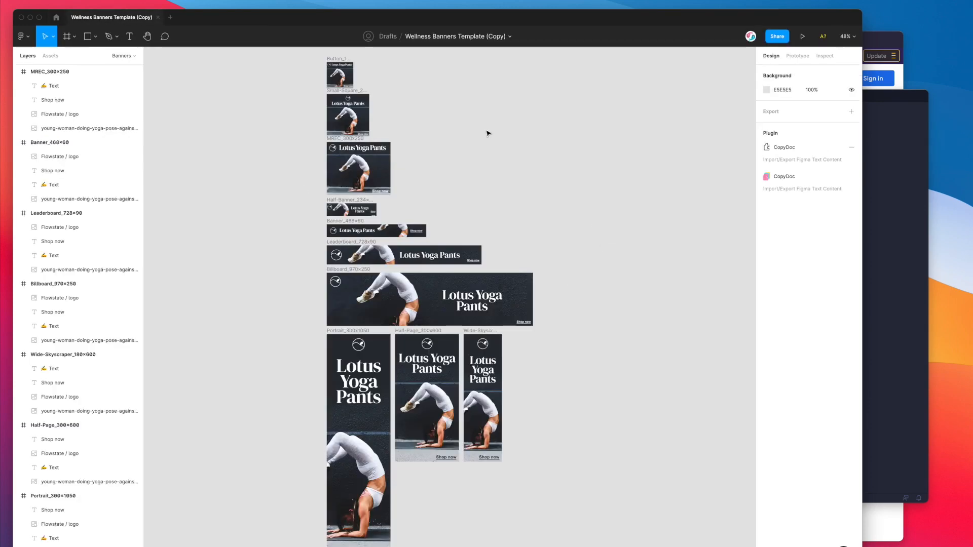
{"action": "mouse_move", "coordinate": [494, 131]}
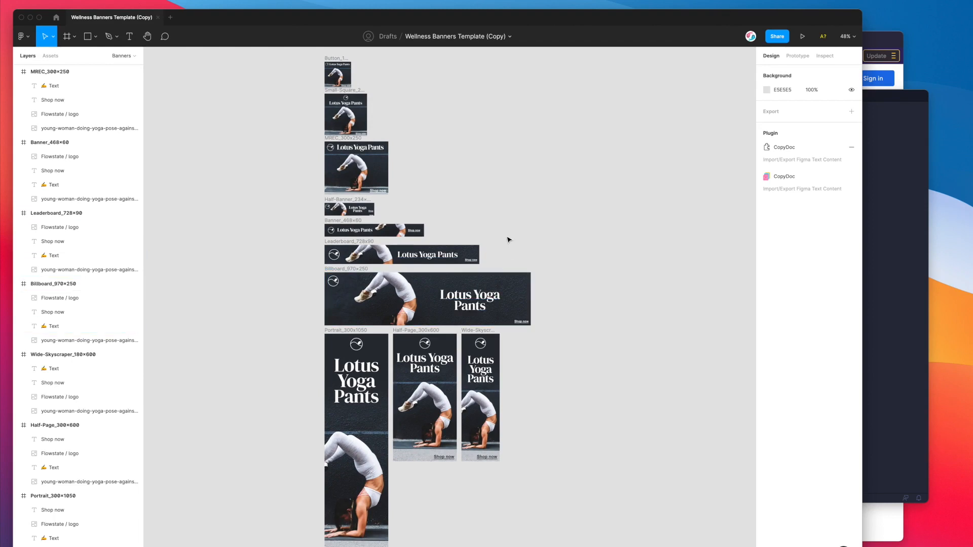
{"action": "mouse_move", "coordinate": [562, 230]}
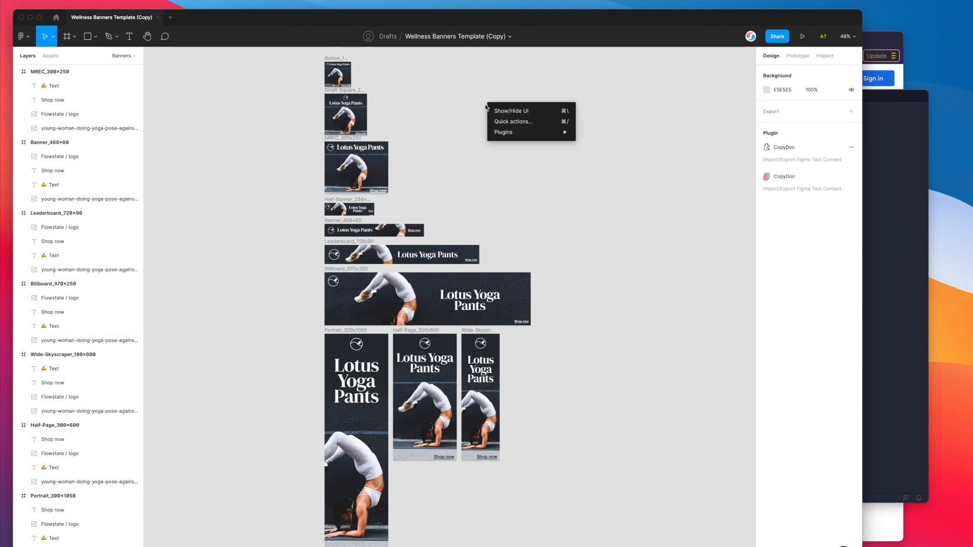
{"action": "left_click", "coordinate": [503, 132]}
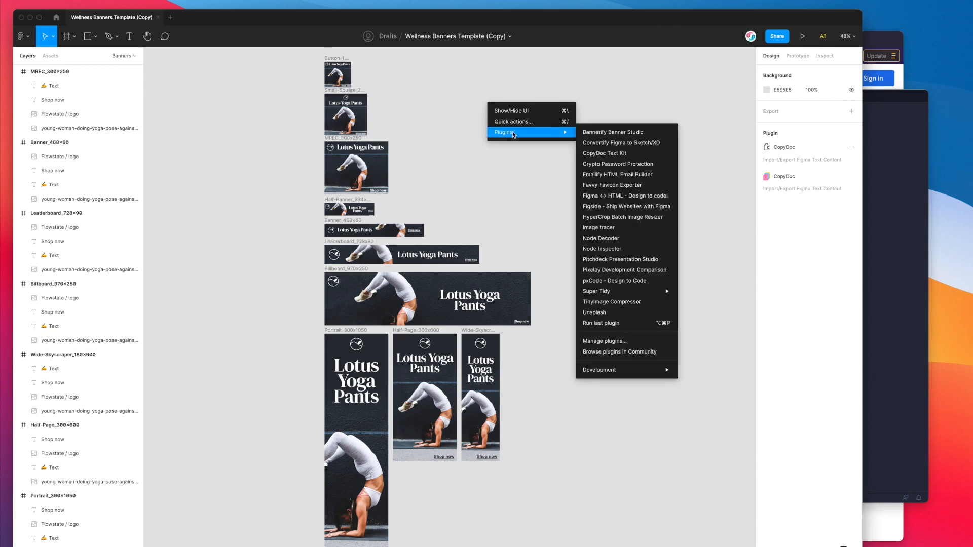
{"action": "mouse_move", "coordinate": [606, 155]}
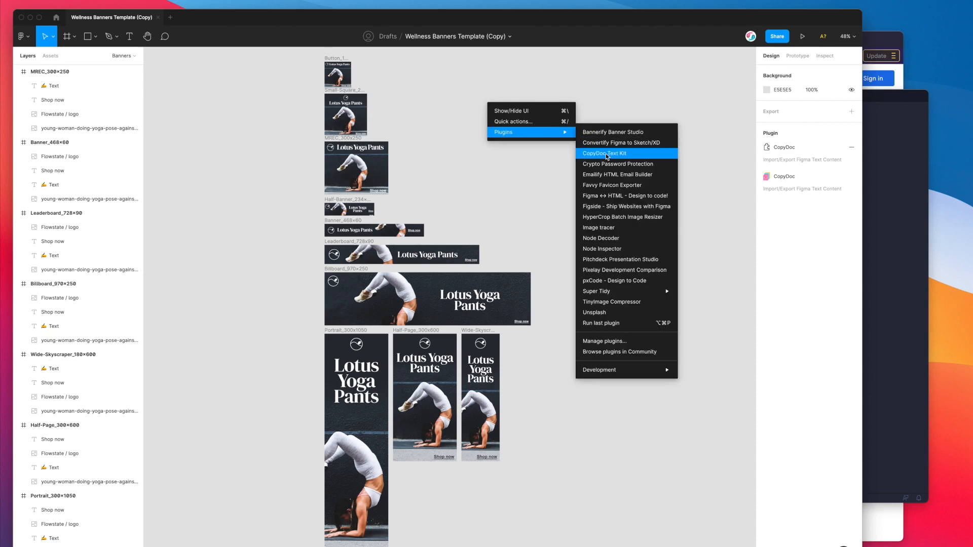
{"action": "left_click", "coordinate": [605, 154]}
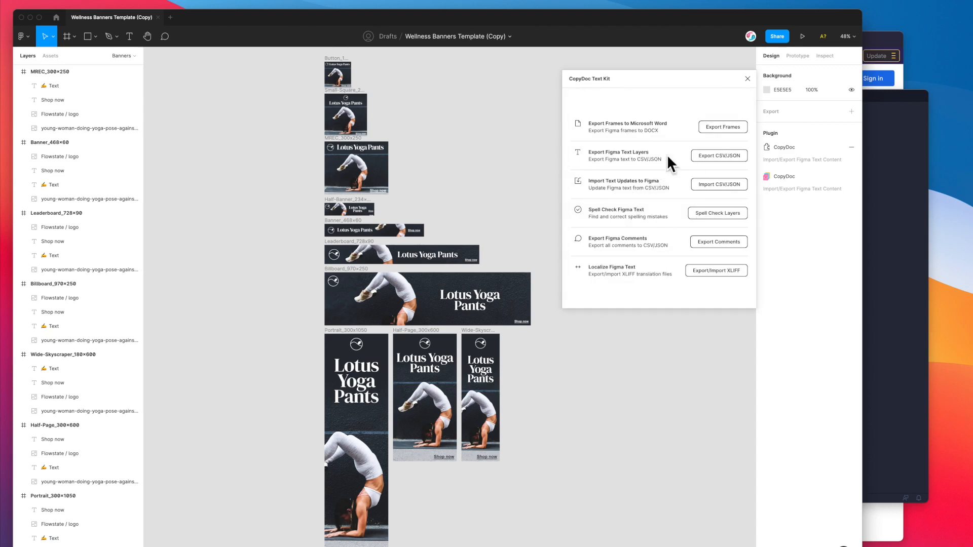
- Drag the CopyDoc Text Kit window slightly left by its title bar
{"action": "left_click_drag", "start_coordinate": [658, 78], "coordinate": [655, 75]}
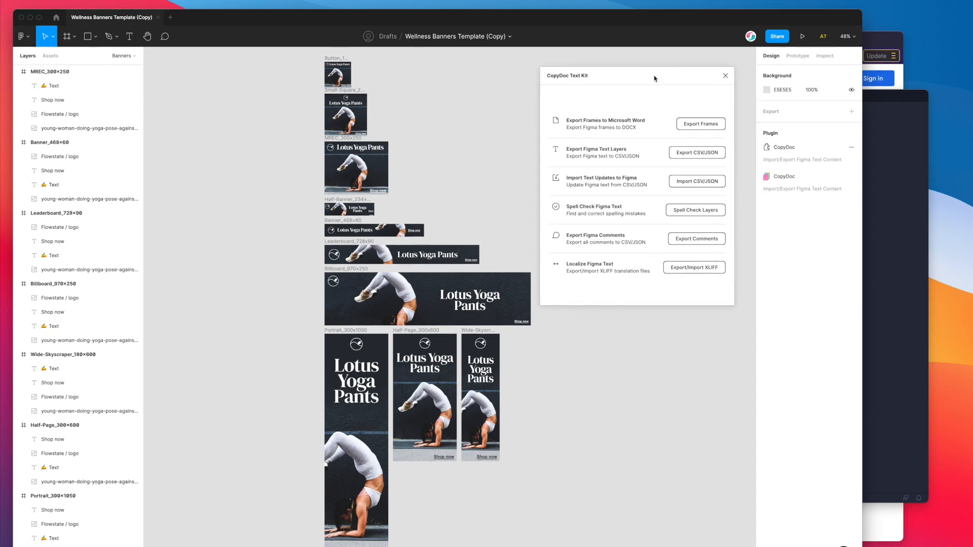
{"action": "mouse_move", "coordinate": [606, 211]}
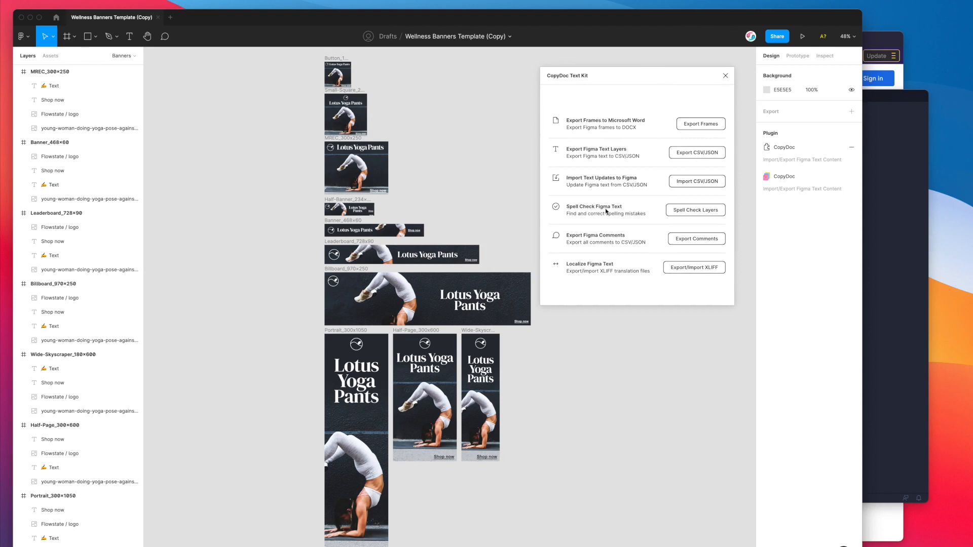
{"action": "mouse_move", "coordinate": [618, 163]}
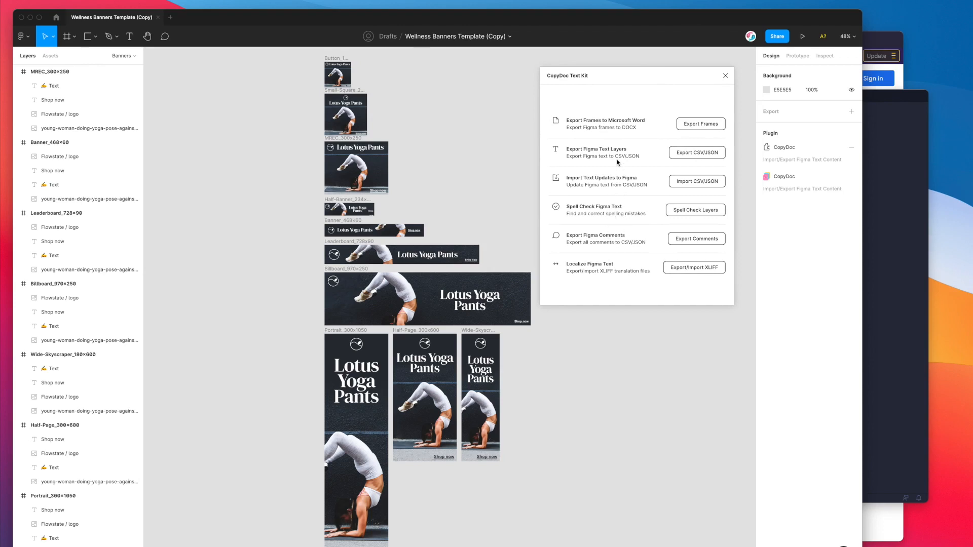
{"action": "mouse_move", "coordinate": [566, 279]}
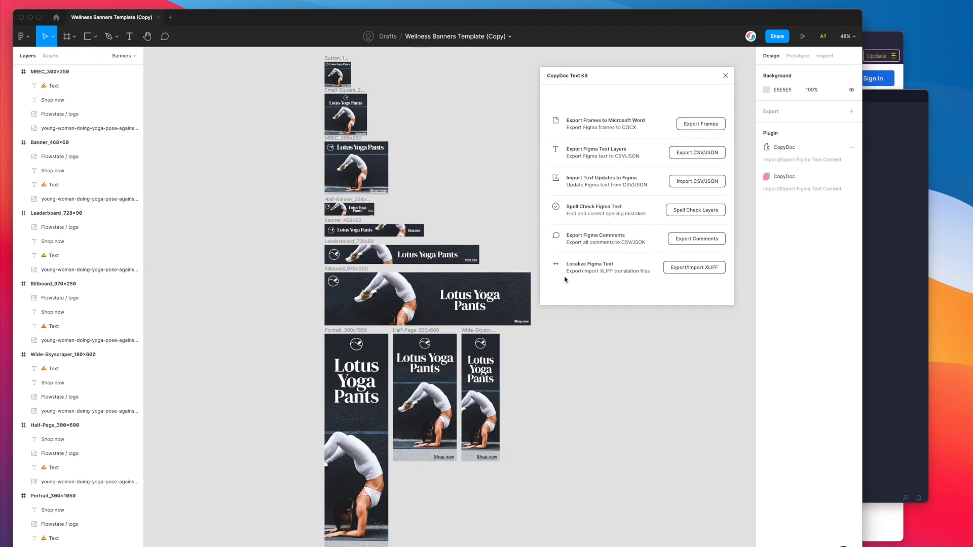
{"action": "mouse_move", "coordinate": [601, 268]}
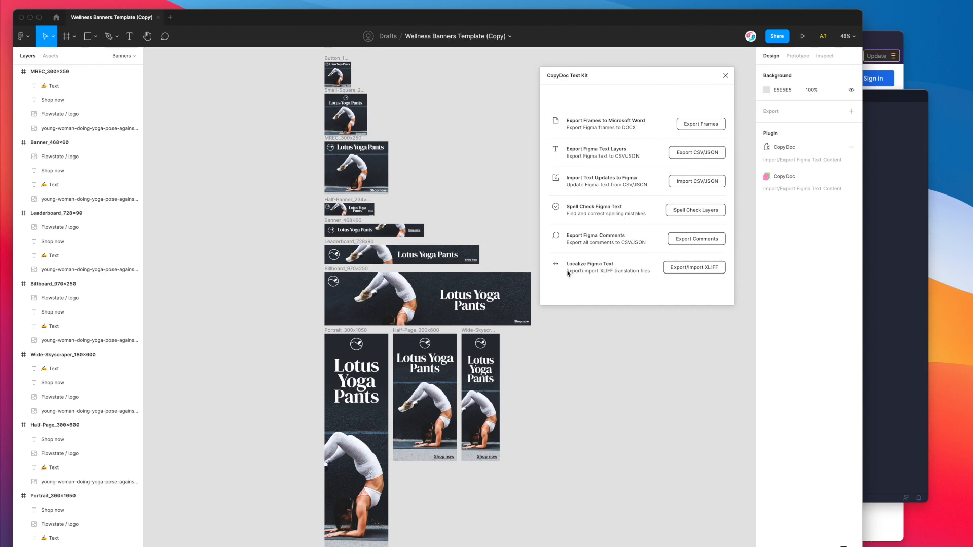
{"action": "mouse_move", "coordinate": [605, 276]}
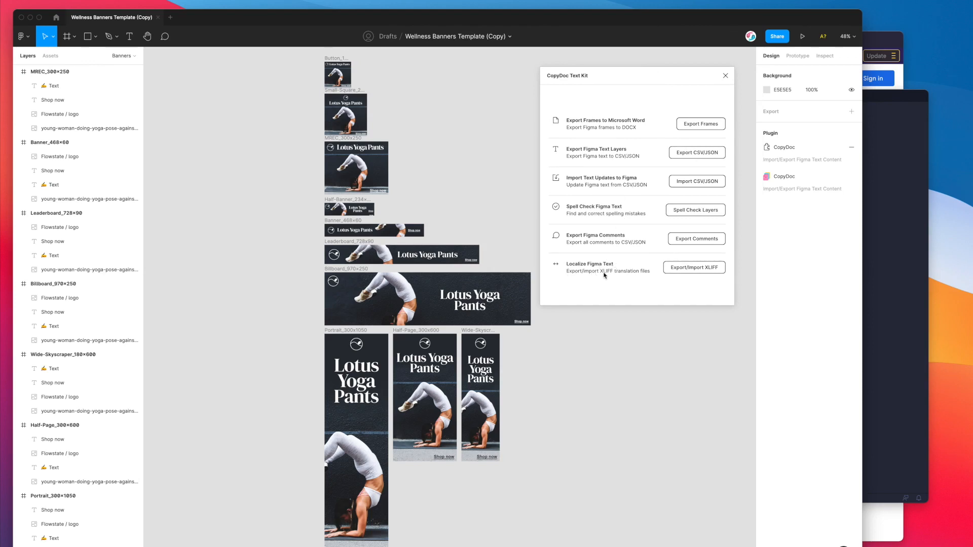
{"action": "mouse_move", "coordinate": [650, 276]}
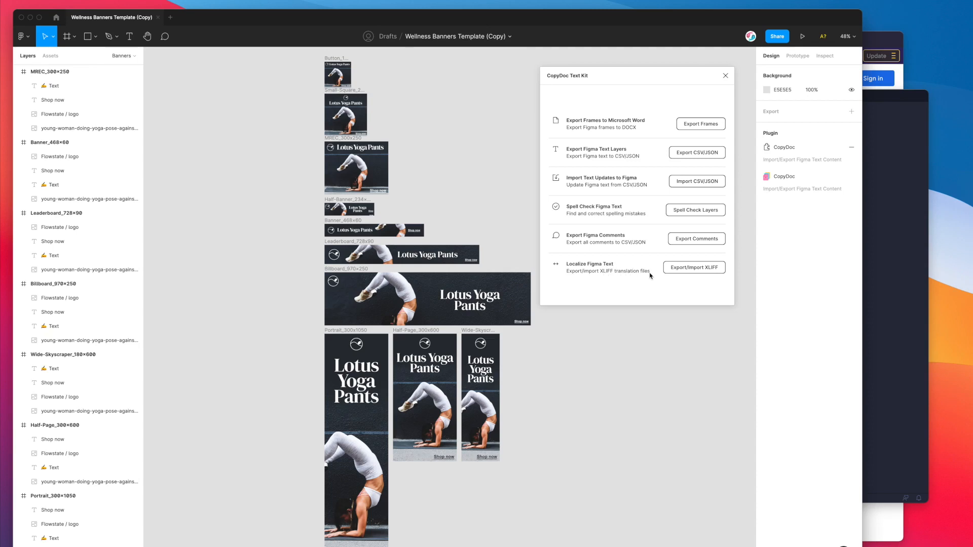
{"action": "mouse_move", "coordinate": [653, 273]}
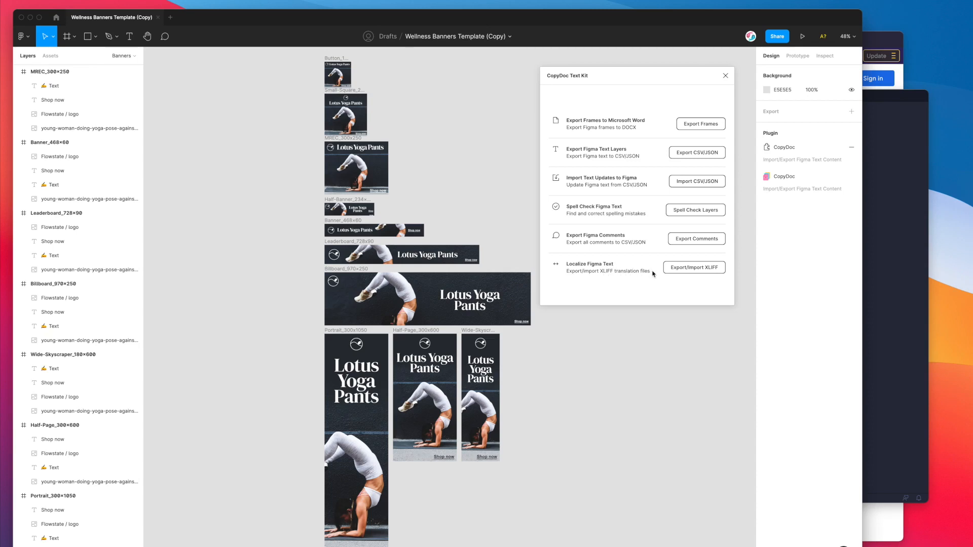
{"action": "mouse_move", "coordinate": [684, 270]}
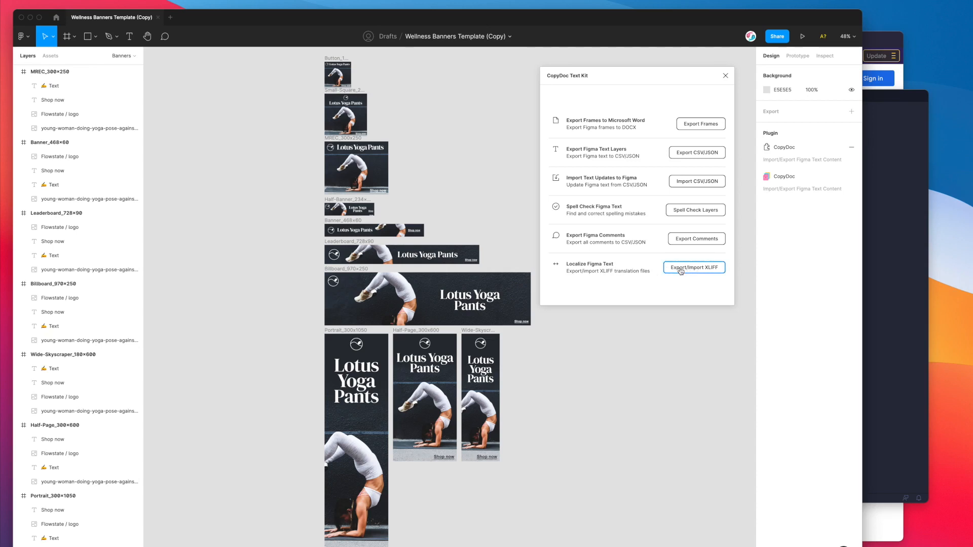
- Set XLIFF source to English (Australia) [en-AU] and target to Dutch (Netherlands) [nl-NL]
{"action": "left_click", "coordinate": [694, 268]}
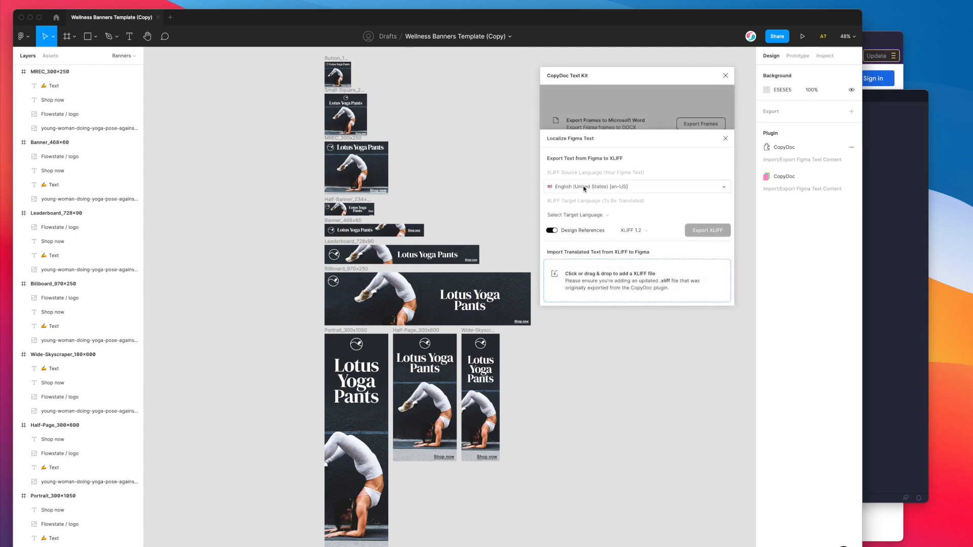
{"action": "left_click", "coordinate": [637, 186]}
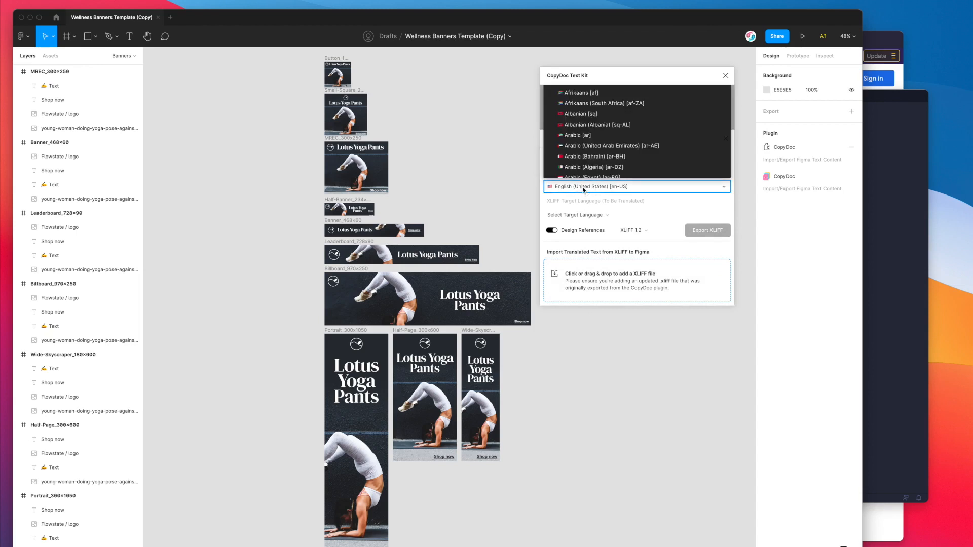
{"action": "scroll", "scroll_direction": "down", "scroll_amount": 3}
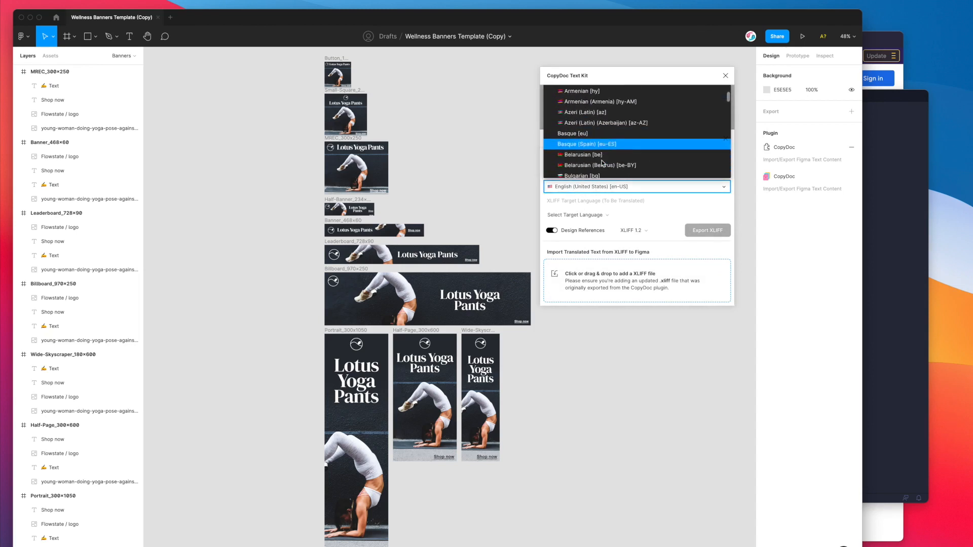
{"action": "scroll", "scroll_direction": "down", "scroll_amount": 3}
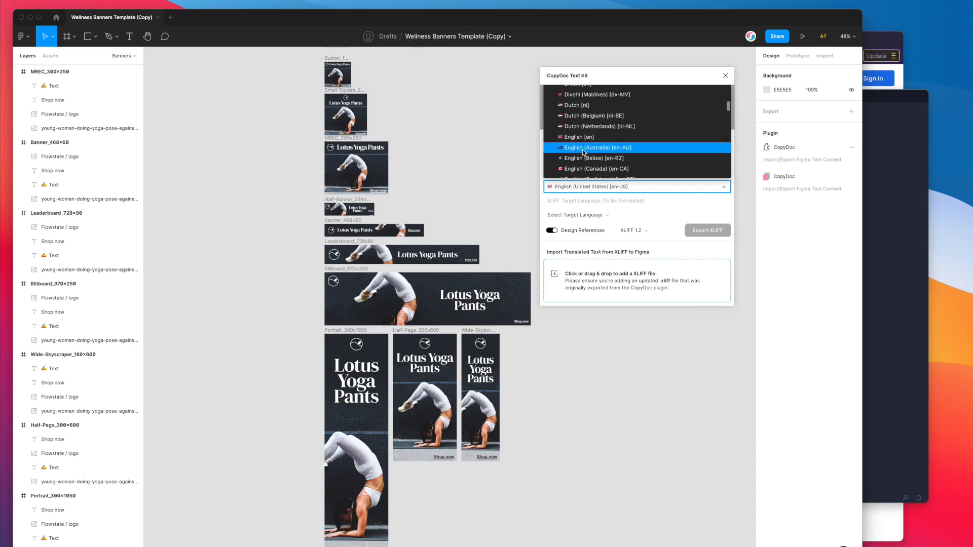
{"action": "left_click", "coordinate": [598, 147]}
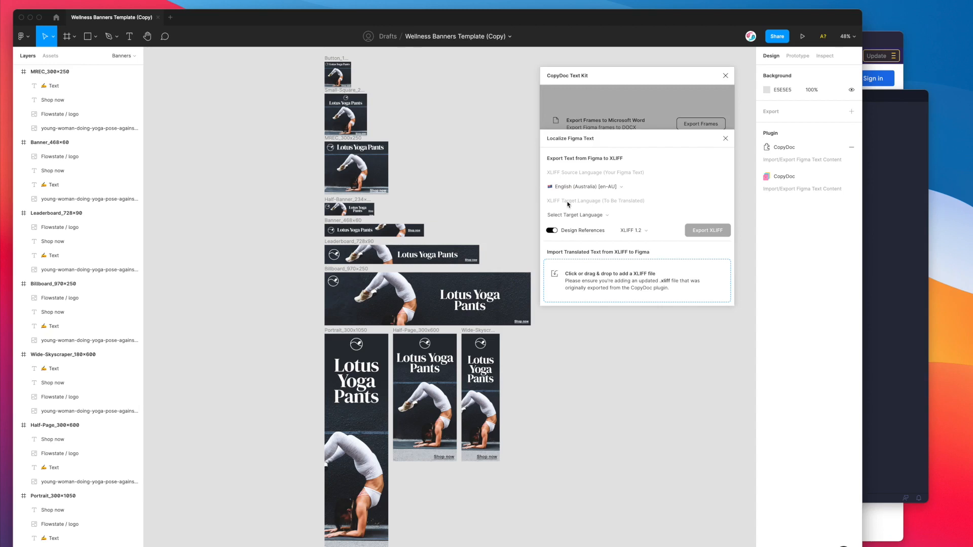
{"action": "mouse_move", "coordinate": [630, 203]}
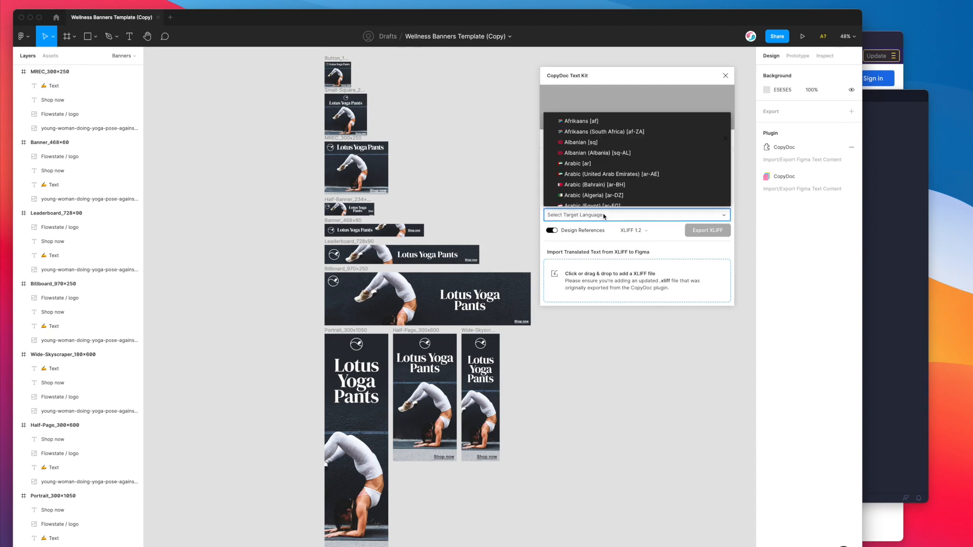
{"action": "scroll", "scroll_direction": "down", "scroll_amount": 3}
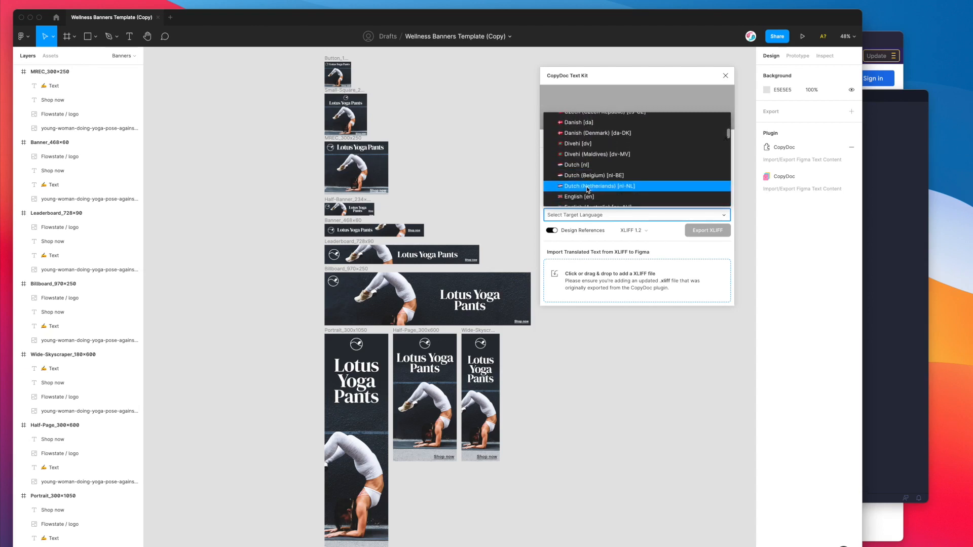
{"action": "left_click", "coordinate": [599, 186]}
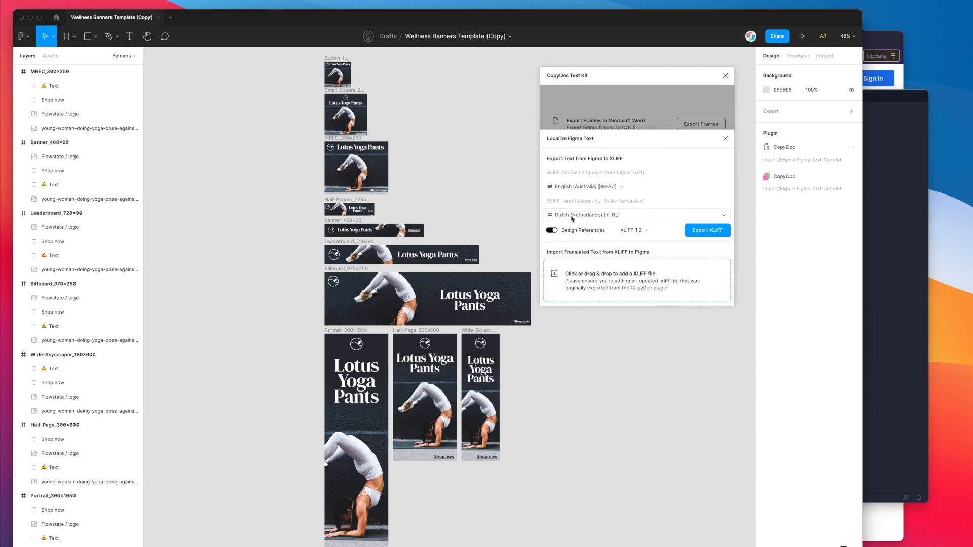
{"action": "mouse_move", "coordinate": [579, 223]}
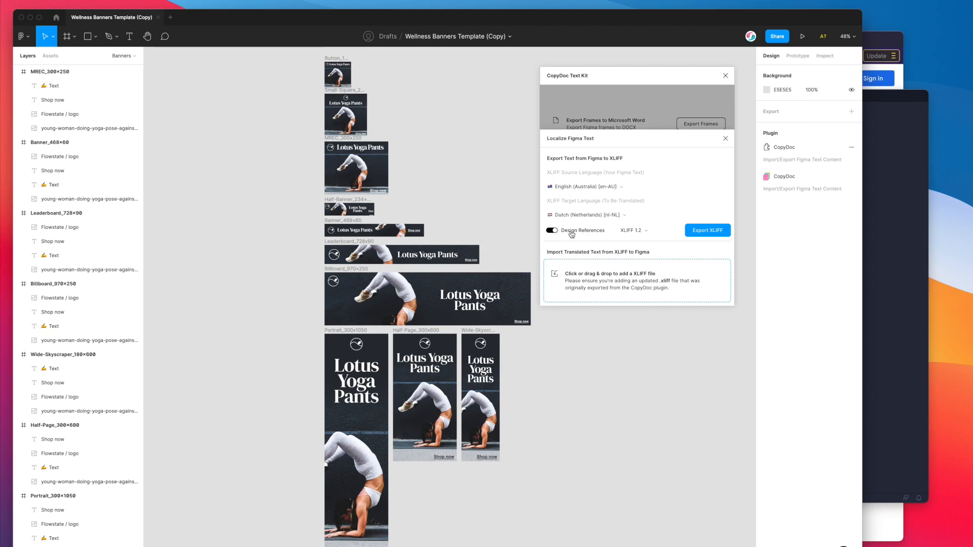
{"action": "mouse_move", "coordinate": [568, 235]}
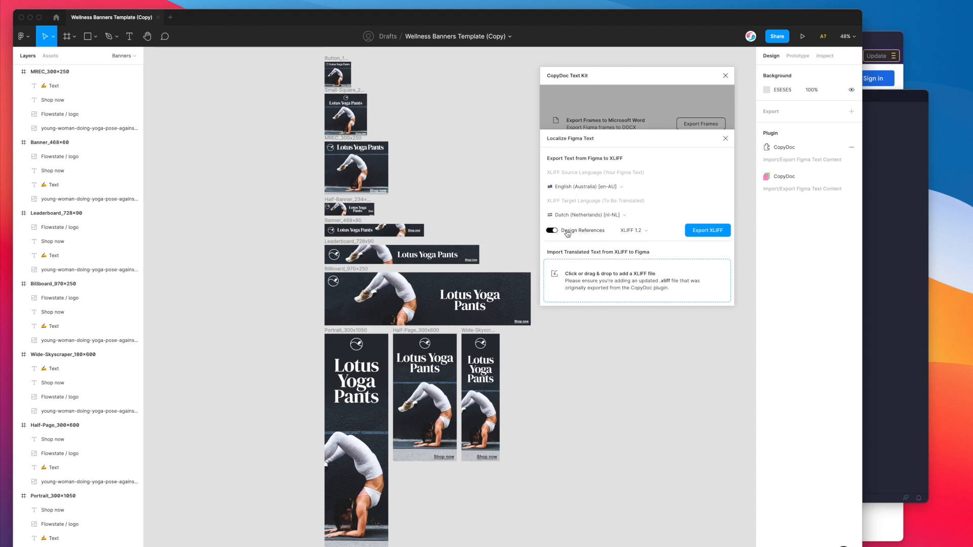
- Keep XLIFF 1.2 as the version and export the English-to-Dutch banner text
{"action": "left_click", "coordinate": [551, 230]}
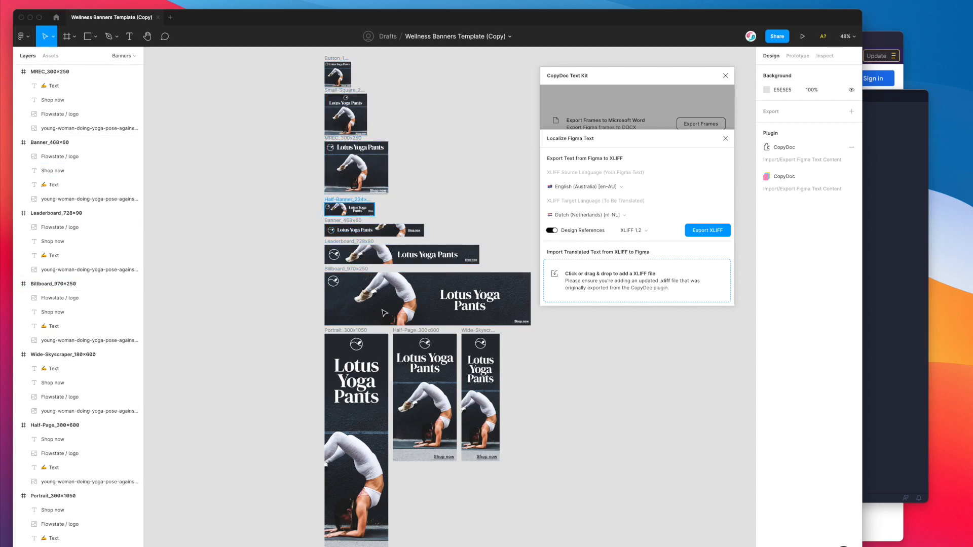
{"action": "mouse_move", "coordinate": [478, 198]}
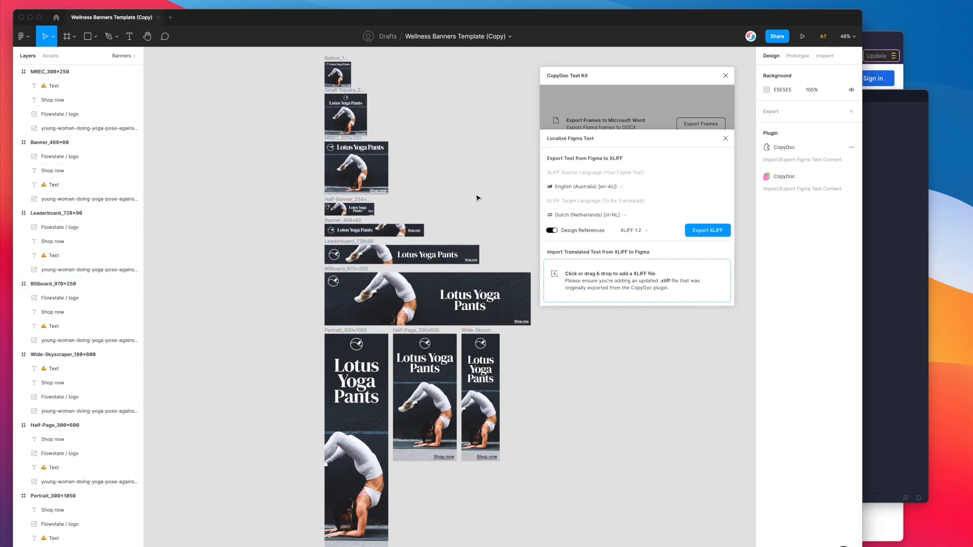
{"action": "mouse_move", "coordinate": [500, 202]}
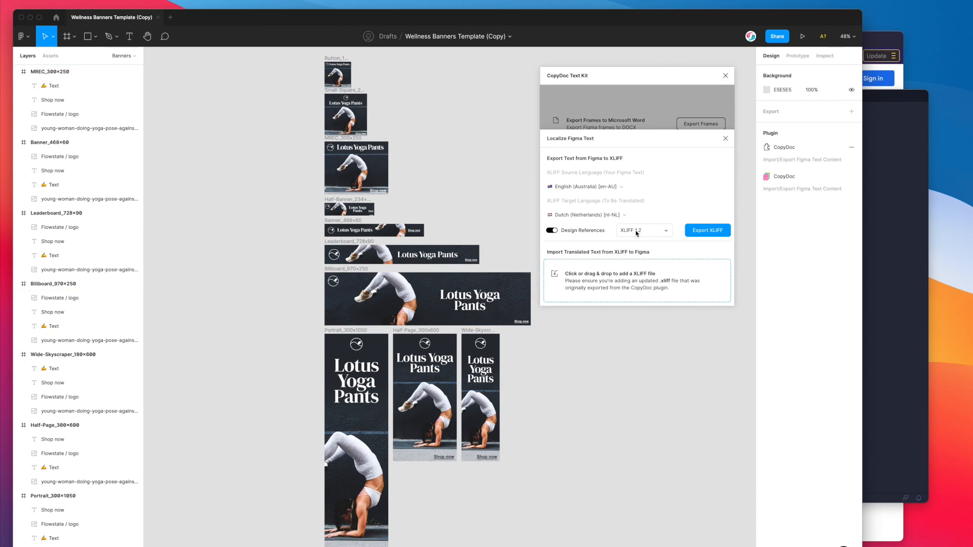
{"action": "left_click", "coordinate": [644, 230]}
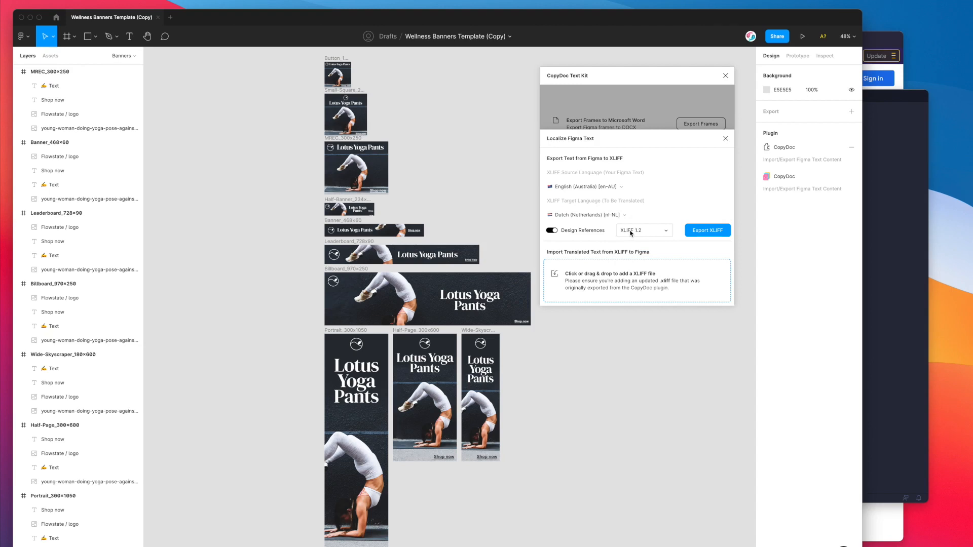
{"action": "mouse_move", "coordinate": [646, 235]}
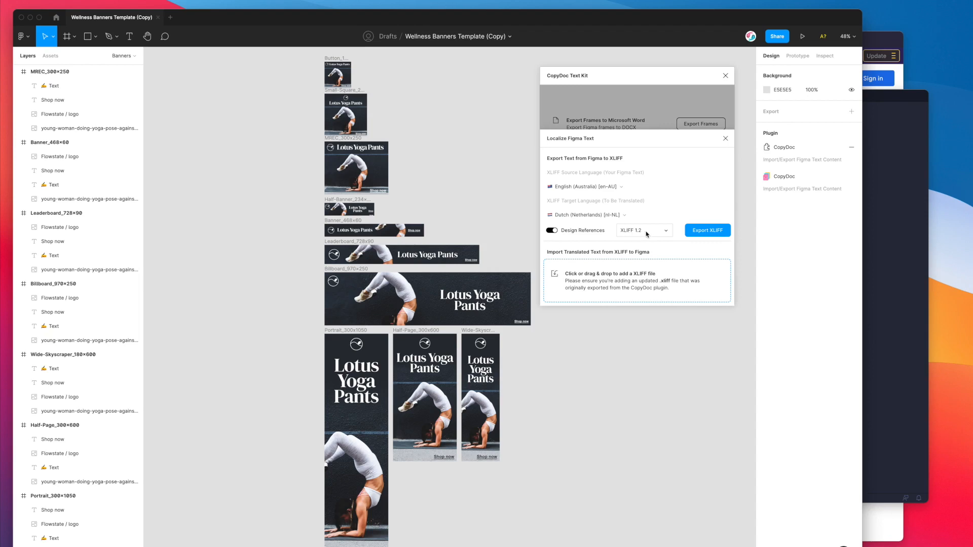
{"action": "left_click", "coordinate": [645, 230]}
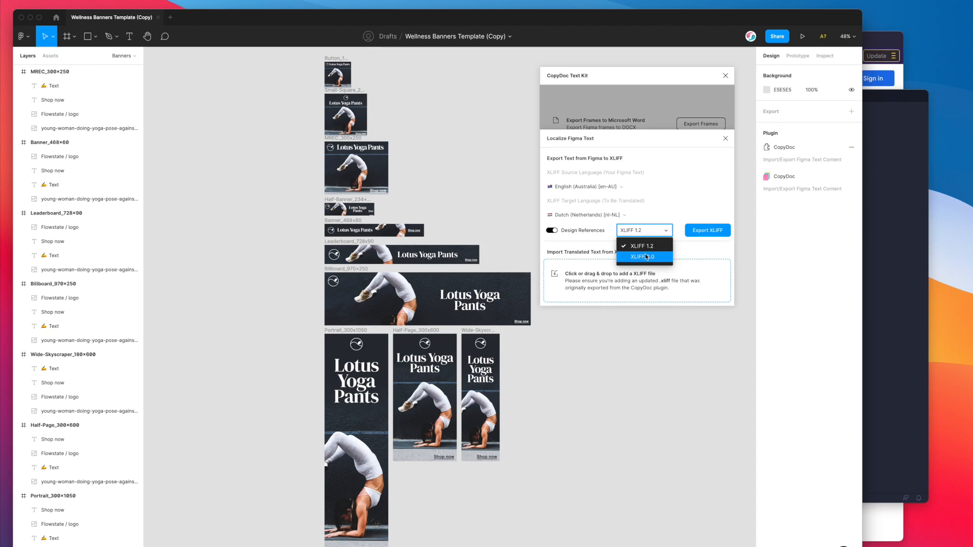
{"action": "mouse_move", "coordinate": [641, 246]}
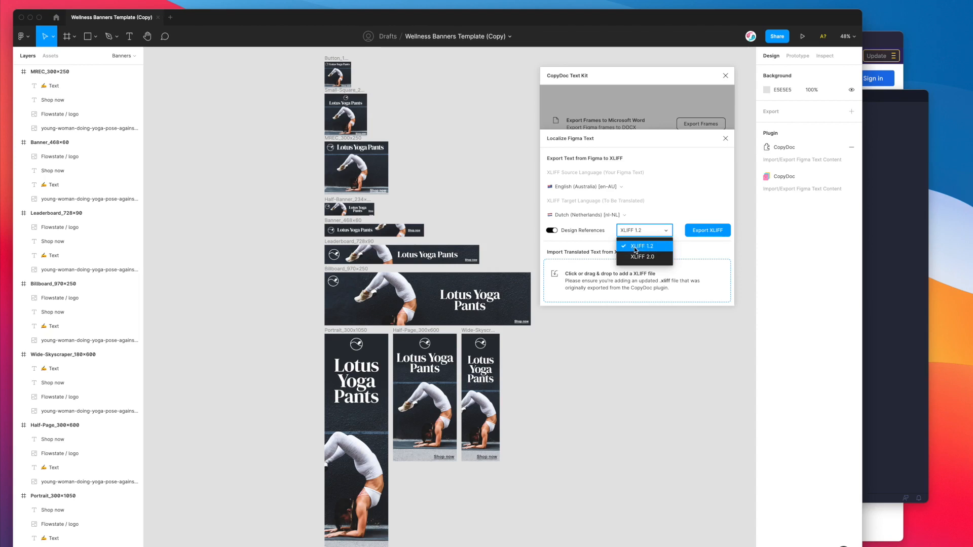
{"action": "left_click", "coordinate": [640, 246]}
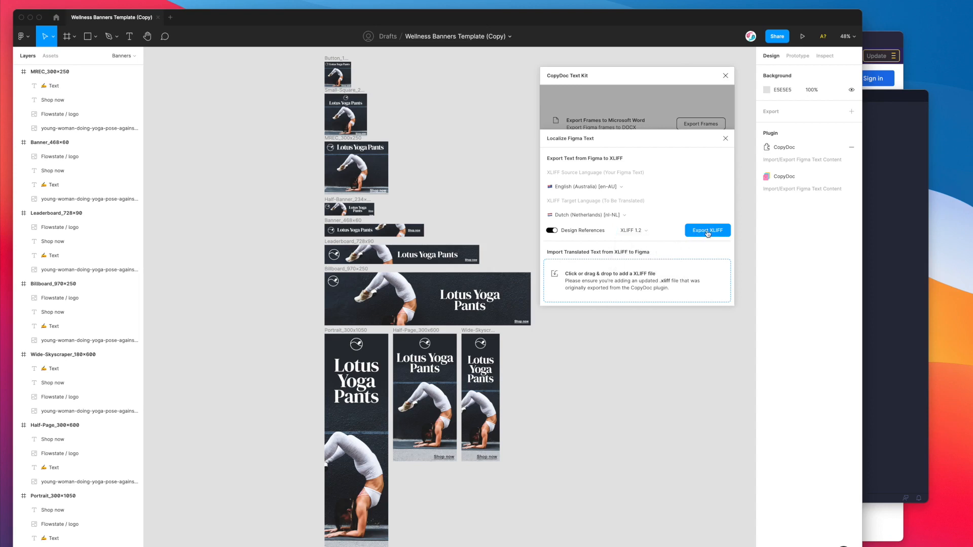
{"action": "left_click", "coordinate": [707, 230]}
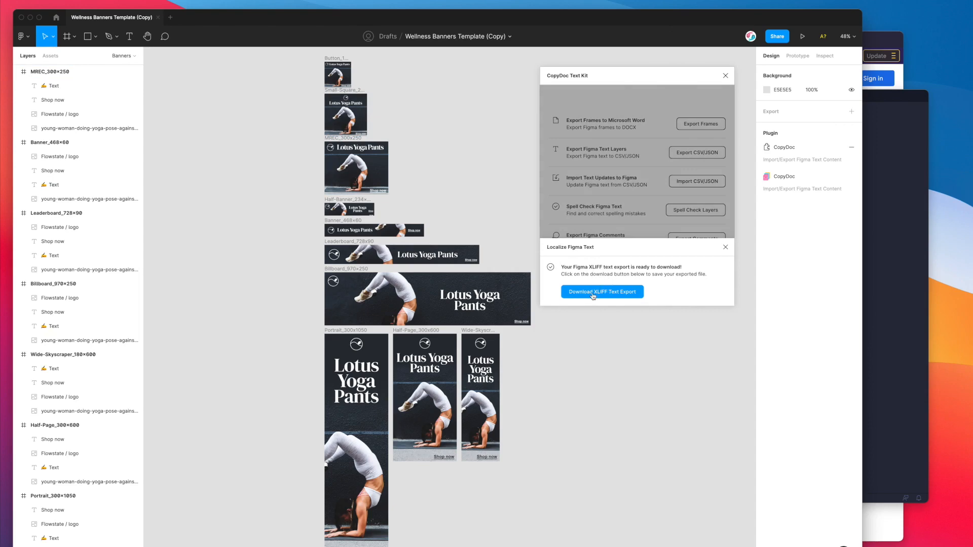
{"action": "mouse_move", "coordinate": [616, 293]}
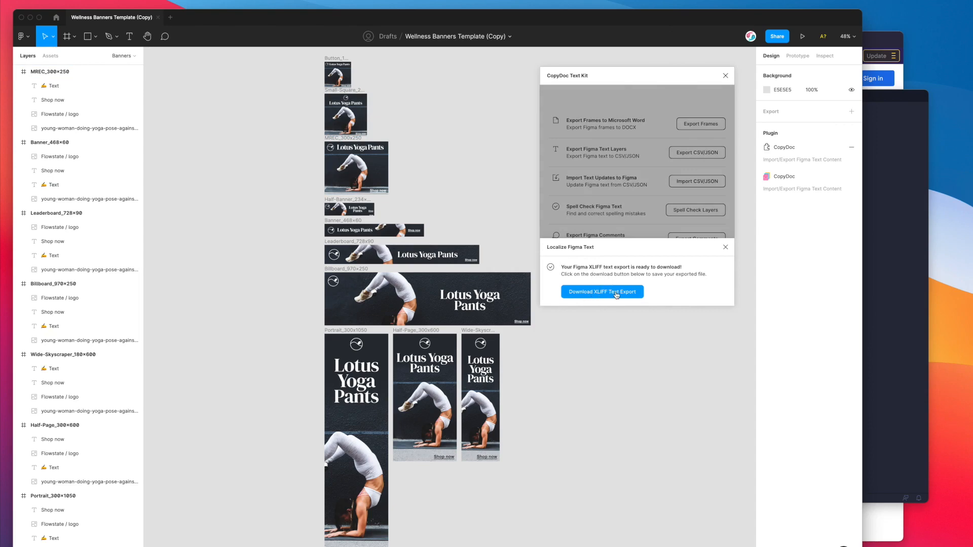
- Download the XLIFF text export, bringing up the save dialog for Wellness Banners Template (Copy)
{"action": "left_click", "coordinate": [603, 292]}
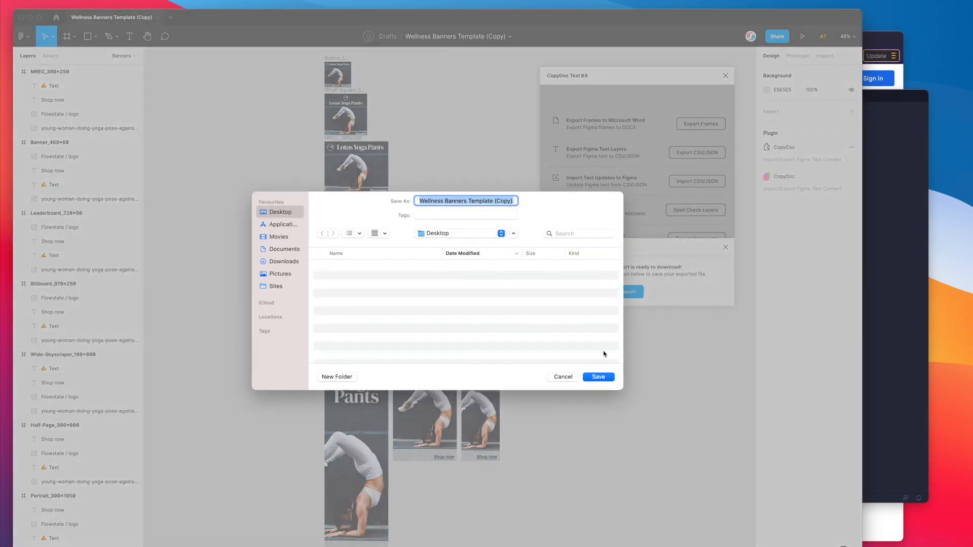
- Save the export to the Desktop, open its folder, select the .xliff, and expand _frames
{"action": "left_click", "coordinate": [598, 377]}
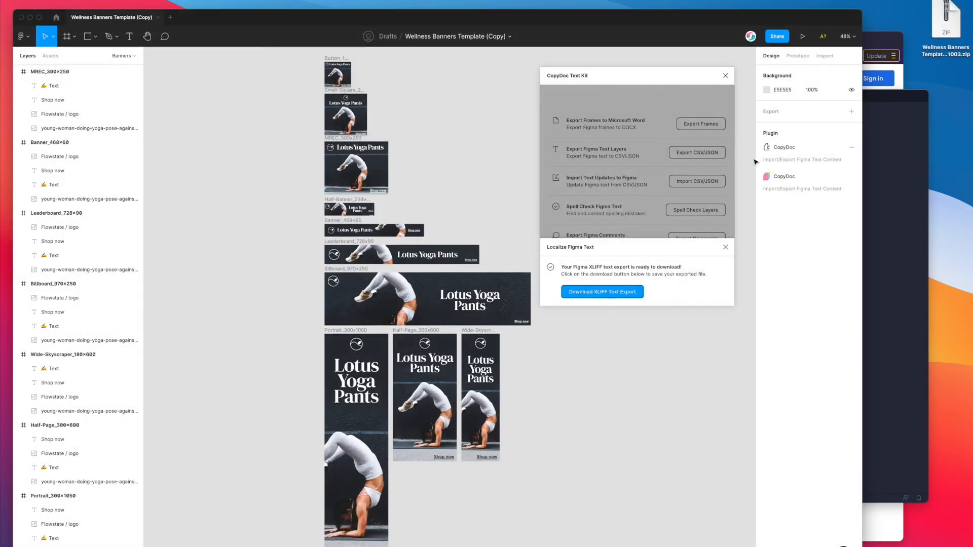
{"action": "mouse_move", "coordinate": [947, 19]}
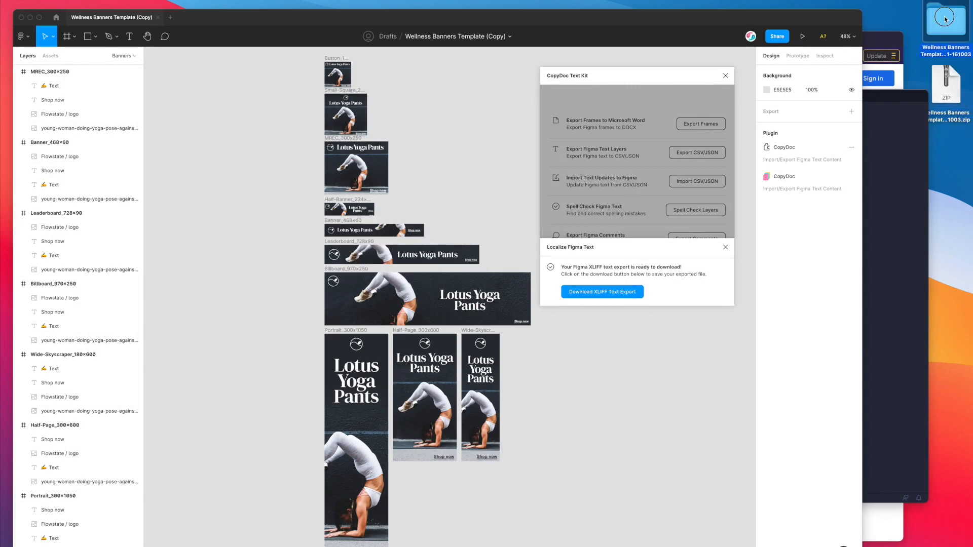
{"action": "left_click", "coordinate": [602, 292]}
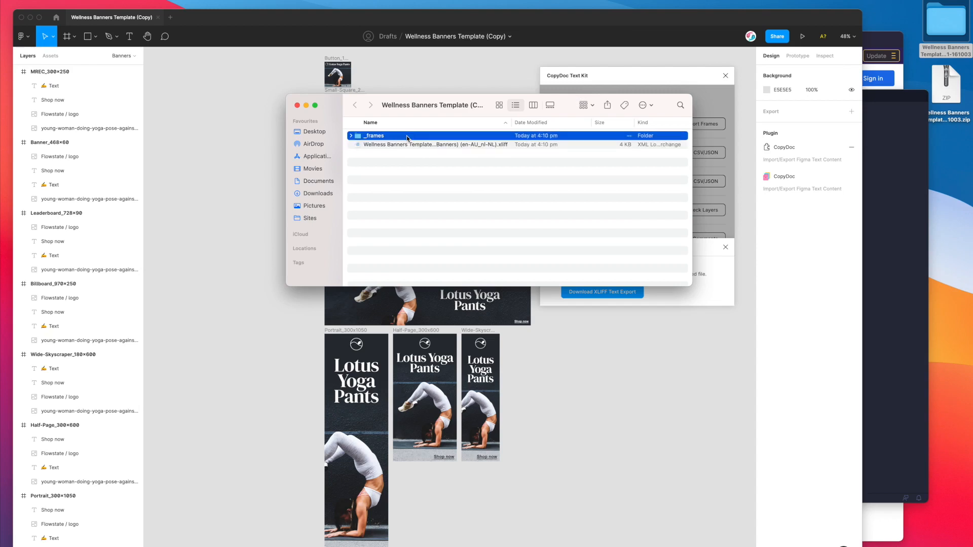
{"action": "left_click", "coordinate": [429, 145]}
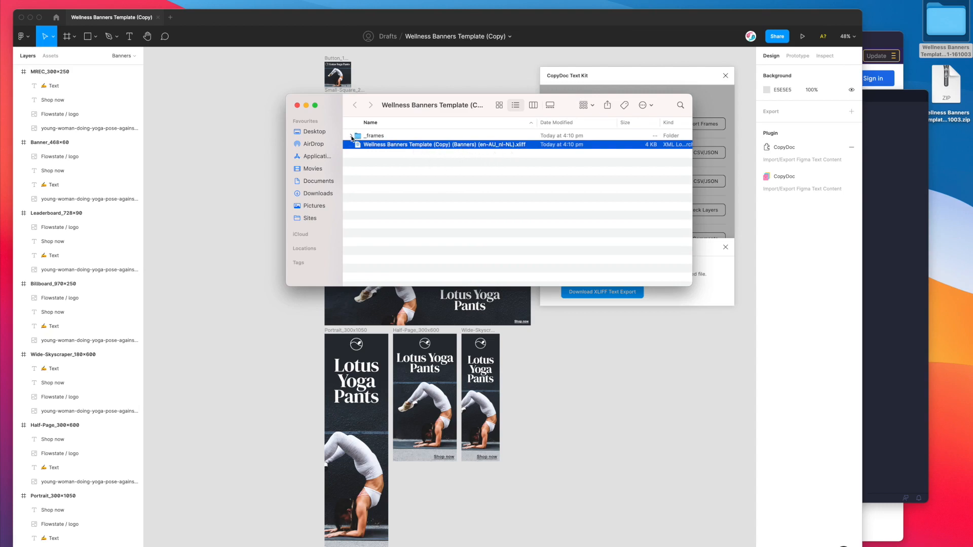
{"action": "left_click", "coordinate": [352, 136]}
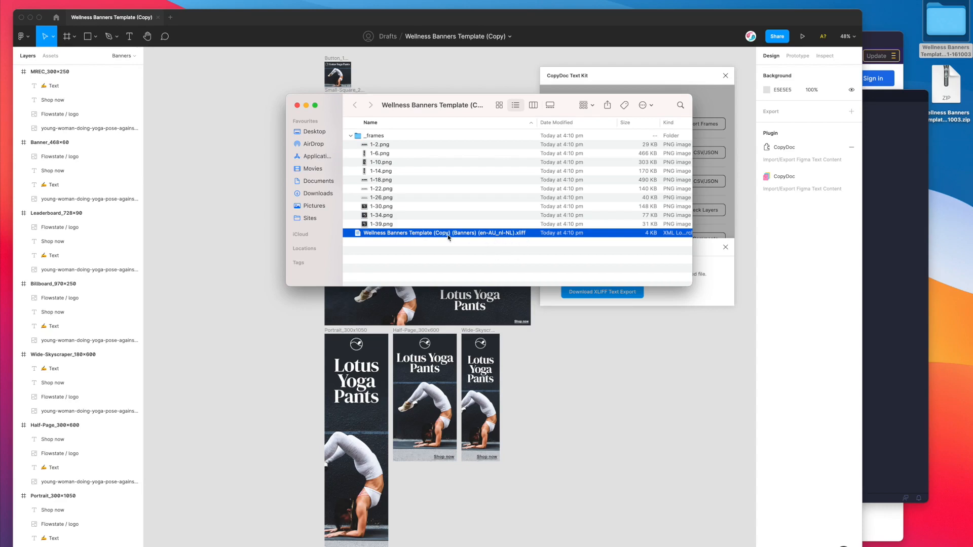
{"action": "mouse_move", "coordinate": [389, 237]}
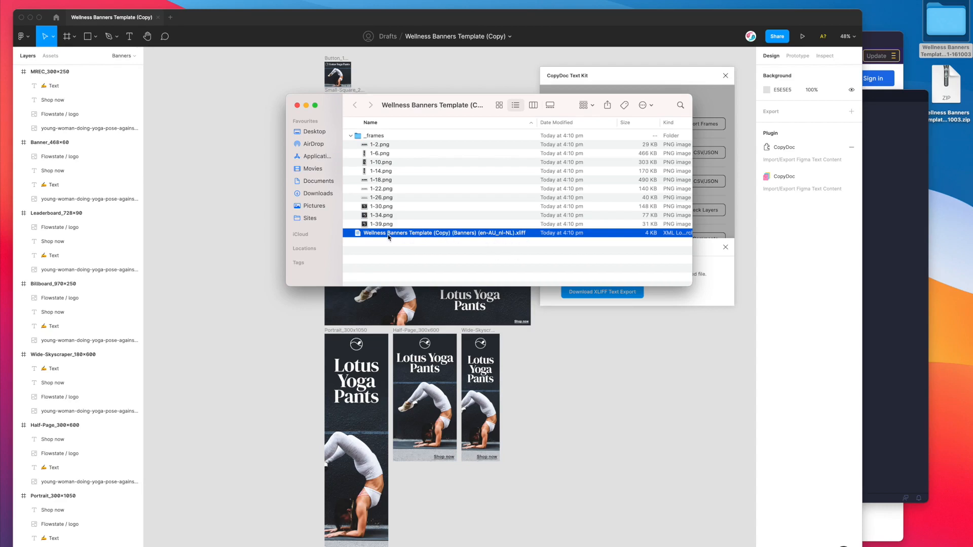
{"action": "mouse_move", "coordinate": [378, 237]}
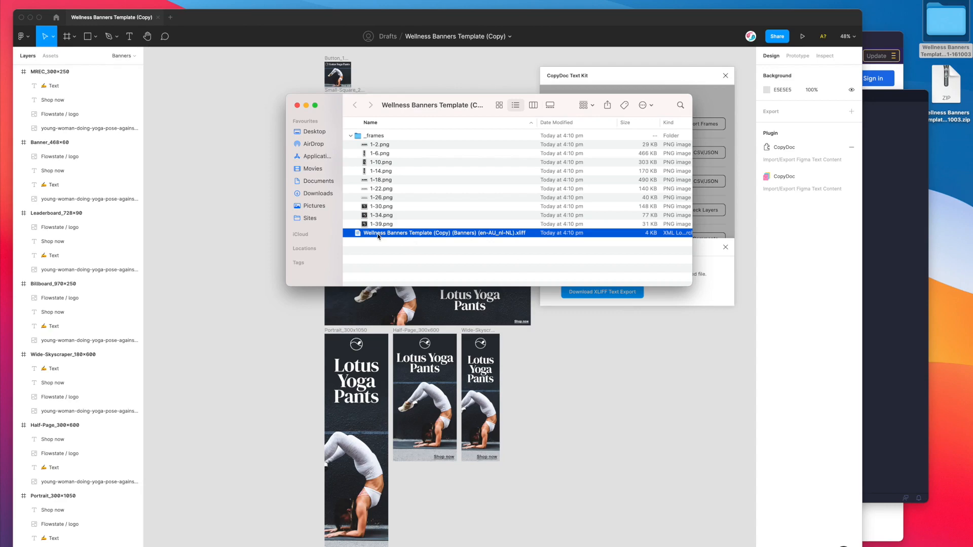
- Open the Dutch .xliff in VS Code, find the 1:14 file block, and preview 1-14.png
{"action": "double_click", "coordinate": [448, 233]}
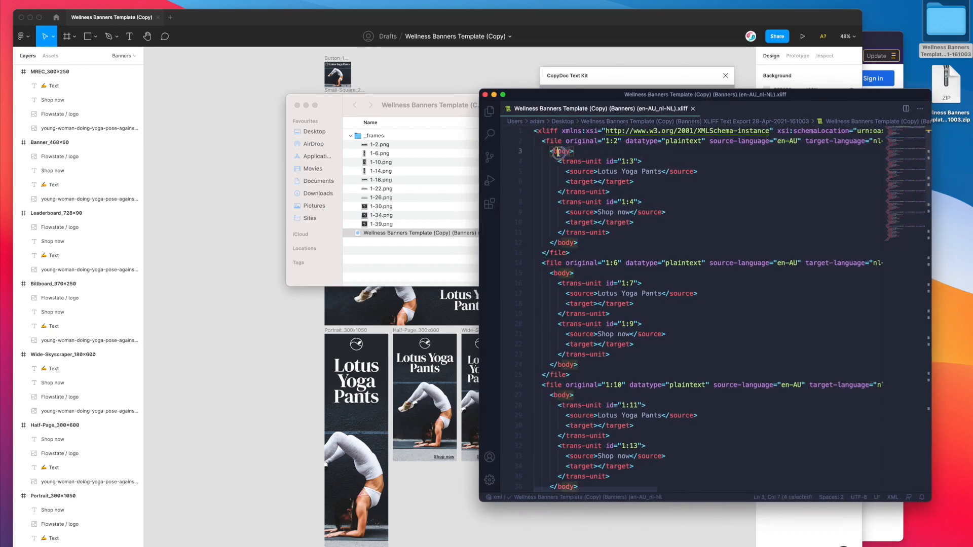
{"action": "left_click", "coordinate": [573, 152]}
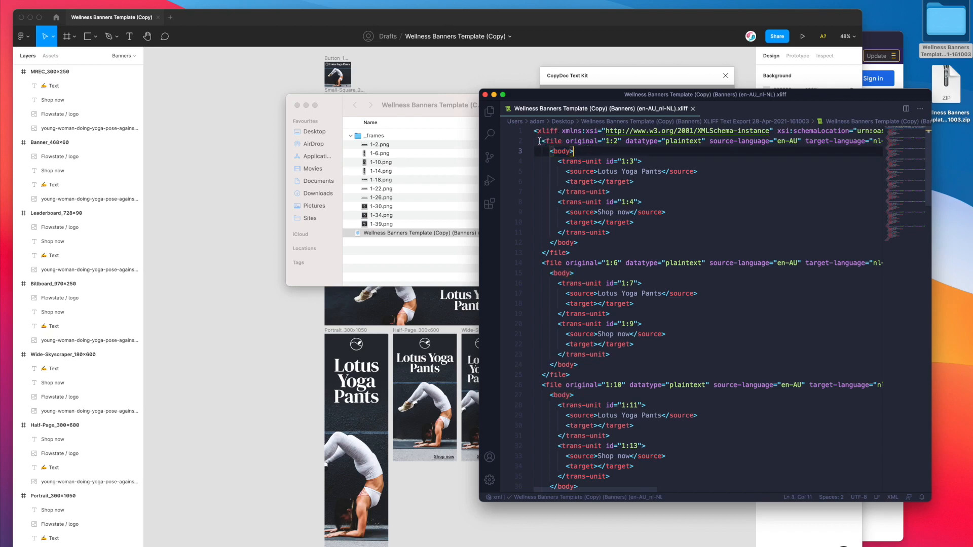
{"action": "scroll", "scroll_direction": "down", "scroll_amount": 3}
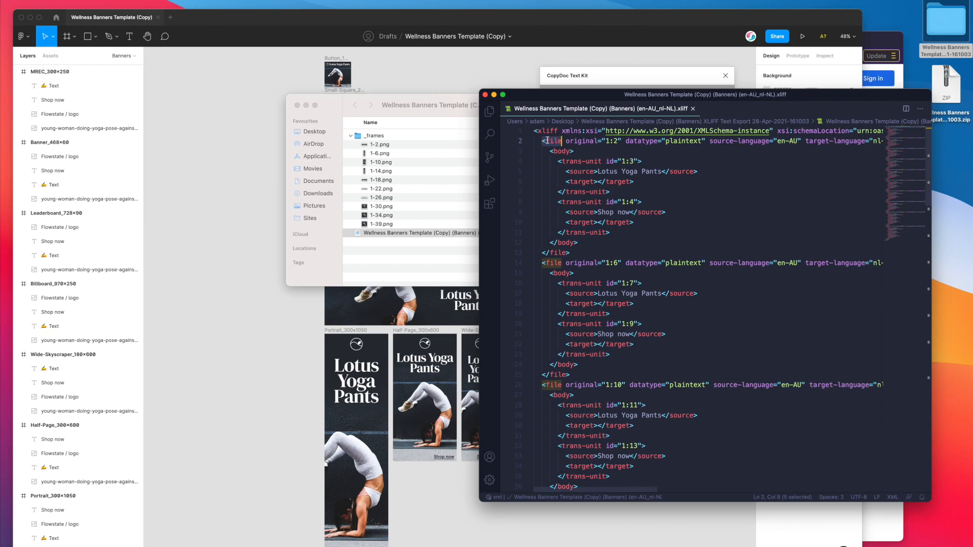
{"action": "left_click", "coordinate": [611, 142]}
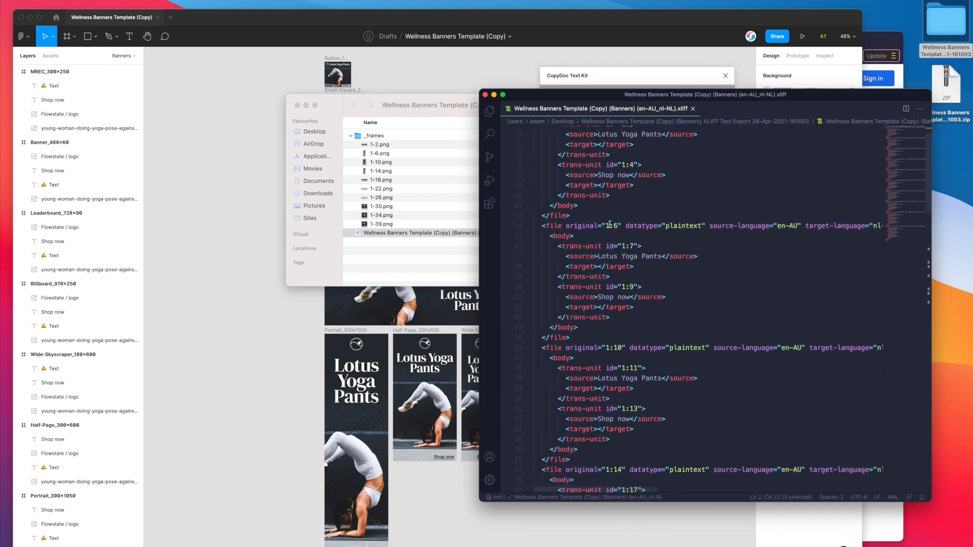
{"action": "scroll", "scroll_direction": "down", "scroll_amount": 3}
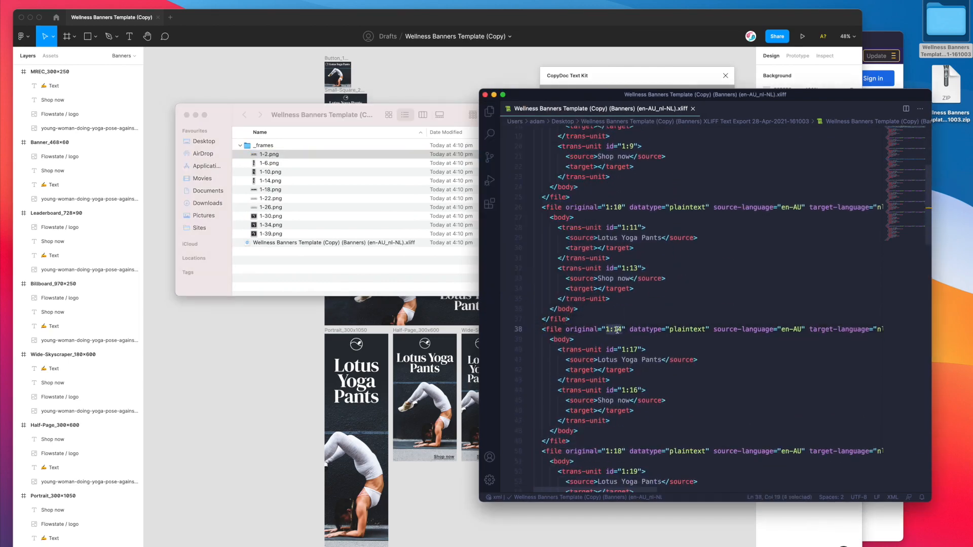
{"action": "left_click", "coordinate": [270, 181]}
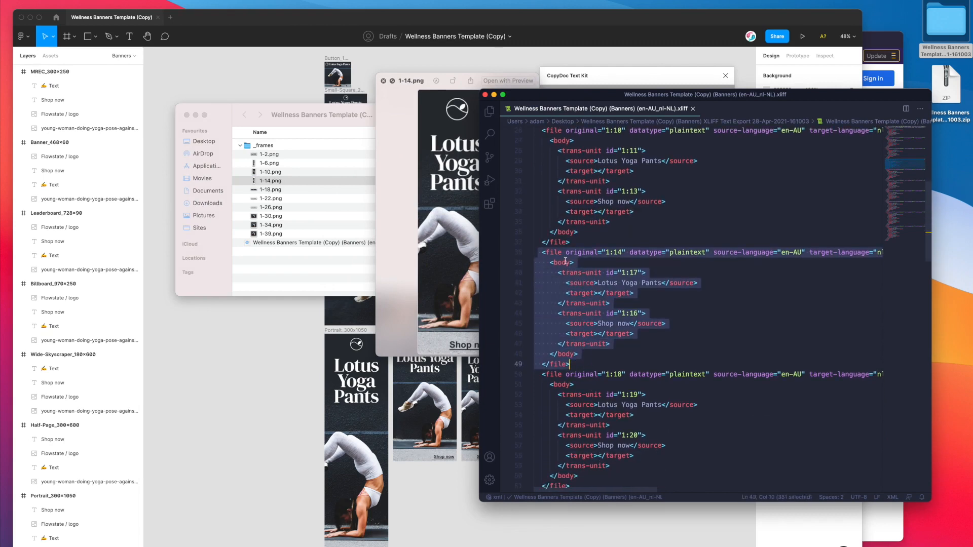
- Select and copy 'Lotus Yoga Pants' from the 1:14 block's source tag
{"action": "scroll", "scroll_direction": "down", "scroll_amount": 3}
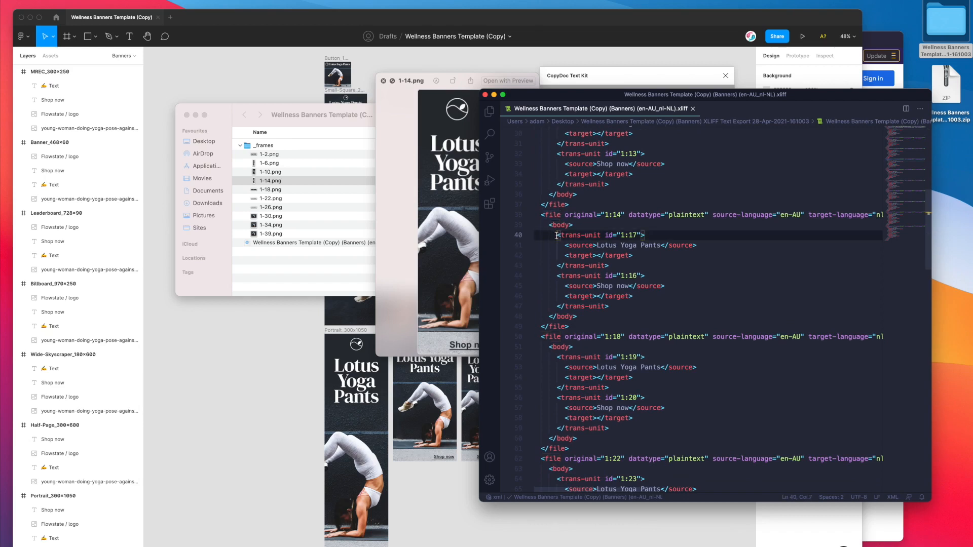
{"action": "left_click", "coordinate": [558, 276]}
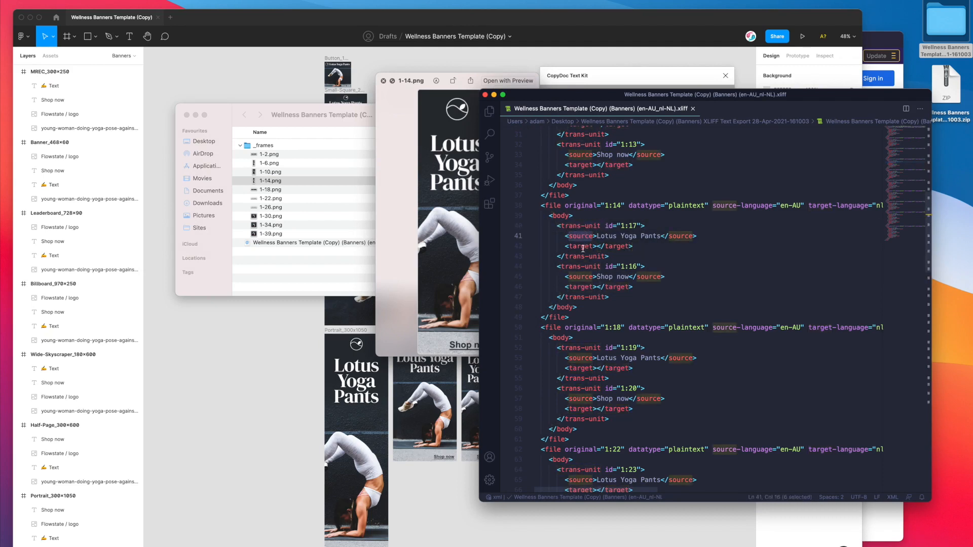
{"action": "left_click", "coordinate": [600, 247]}
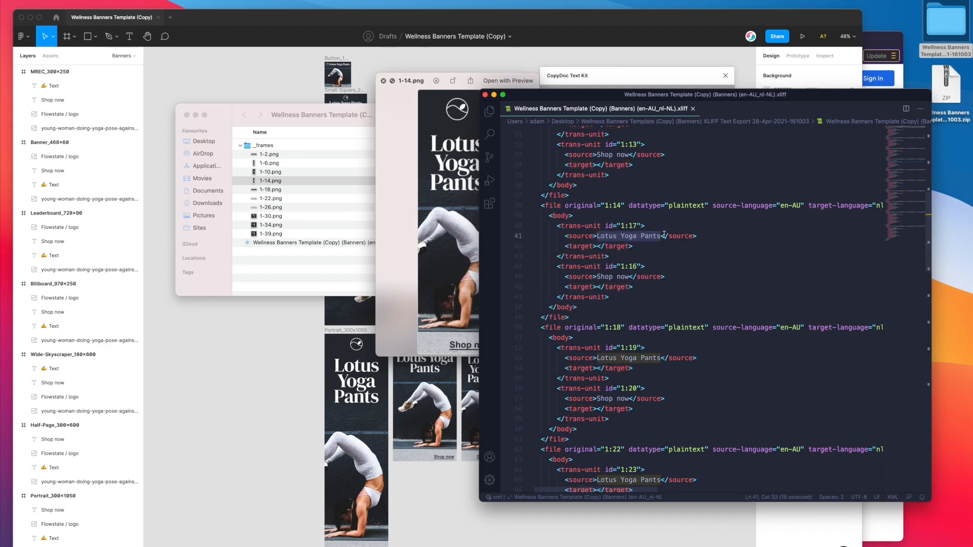
{"action": "double_click", "coordinate": [629, 237]}
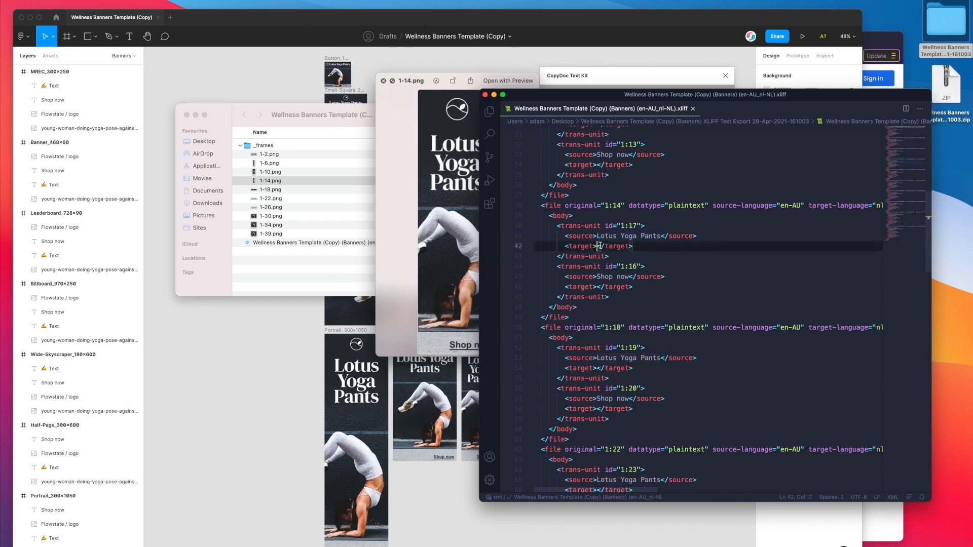
{"action": "double_click", "coordinate": [629, 236]}
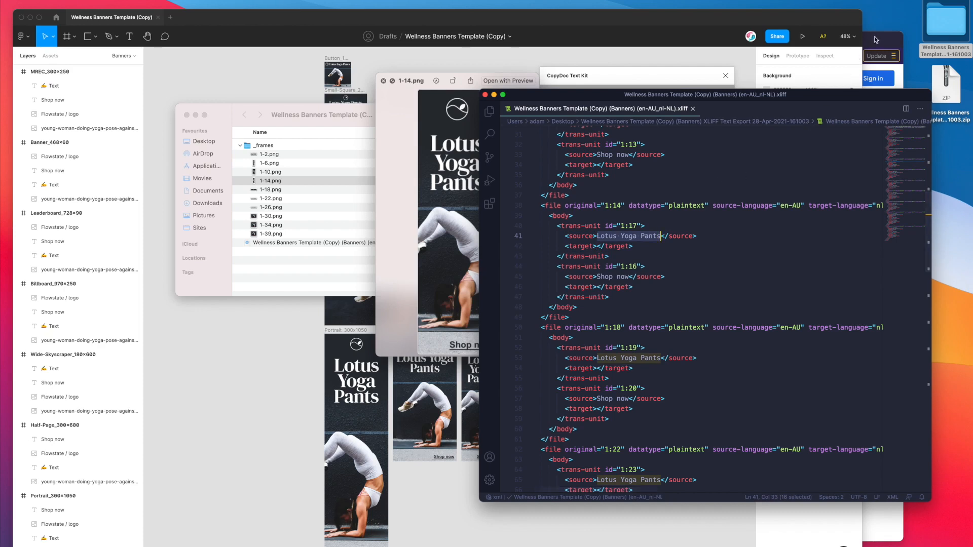
{"action": "mouse_move", "coordinate": [877, 37]}
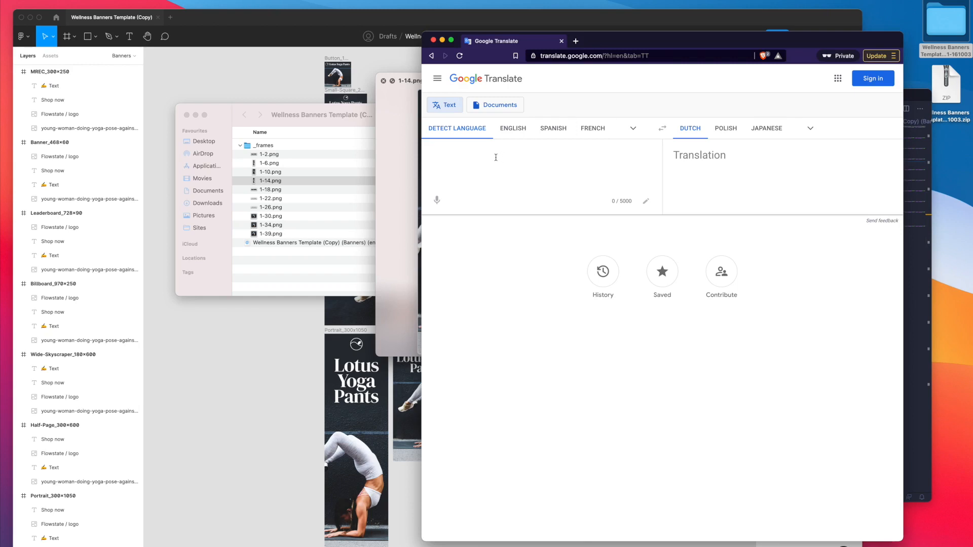
- Translate the strings, entering 'Lotus Yoga broek' and 'Winkel nu' into the empty XLIFF targets
{"action": "type", "text": "Lotus Yoga Pants"}
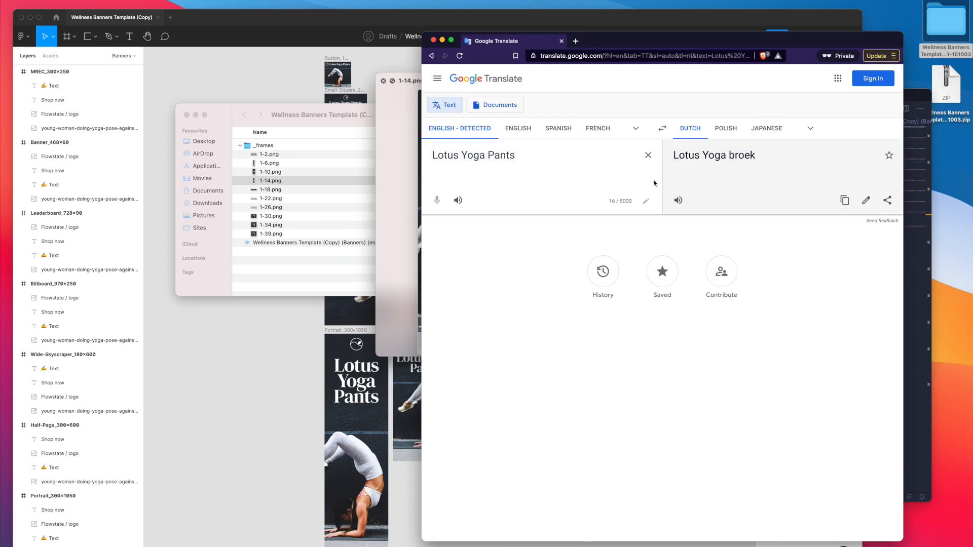
{"action": "left_click", "coordinate": [845, 200]}
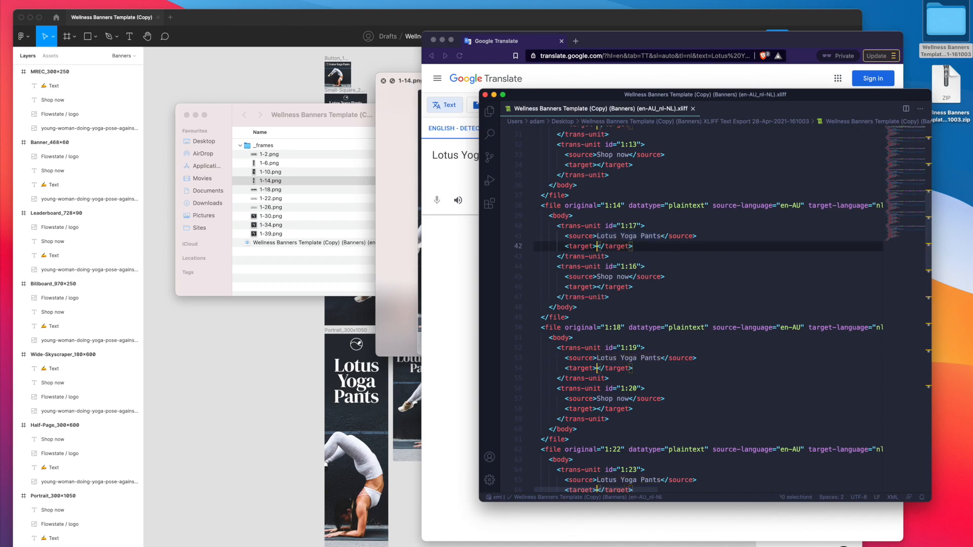
{"action": "type", "text": "Lotus Yoga broek"}
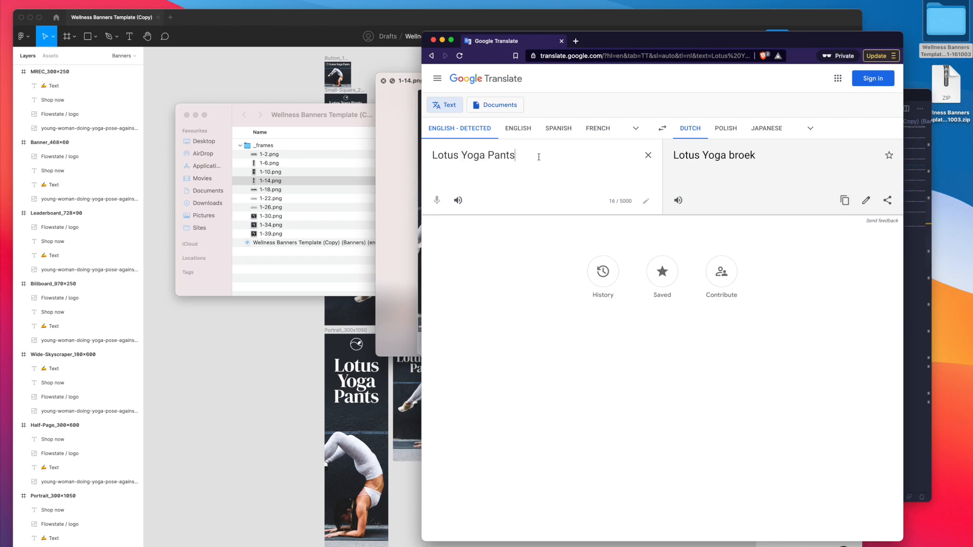
{"action": "type", "text": "Shop now"}
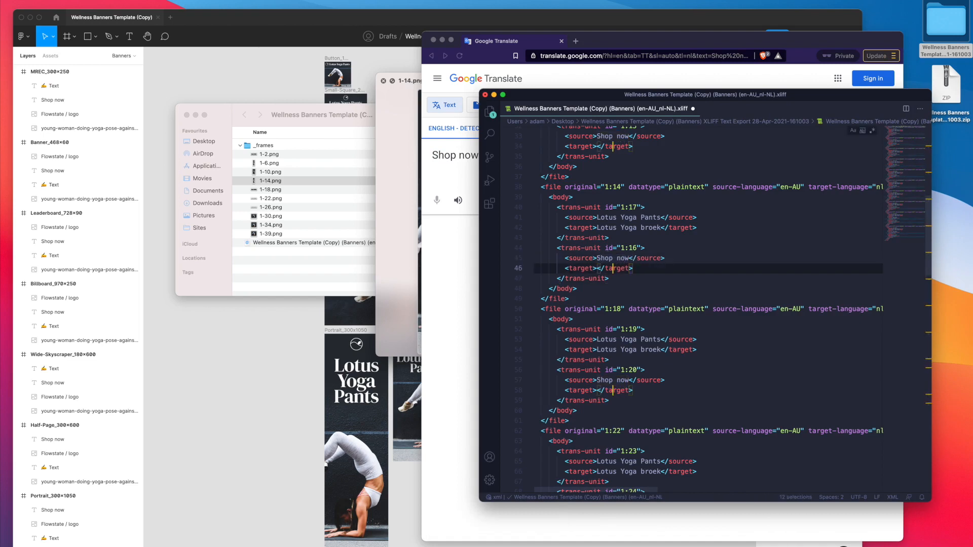
{"action": "type", "text": "Winkel nu"}
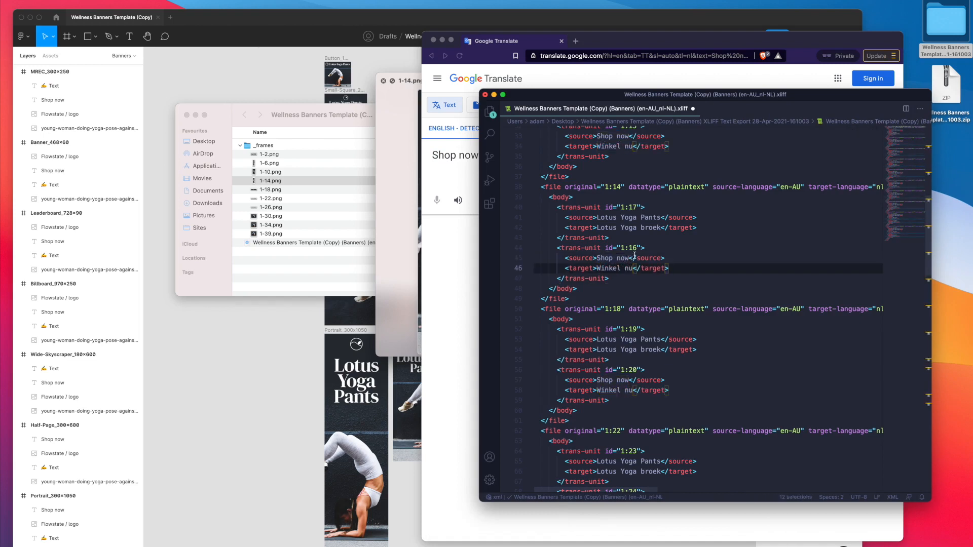
{"action": "left_click", "coordinate": [643, 248]}
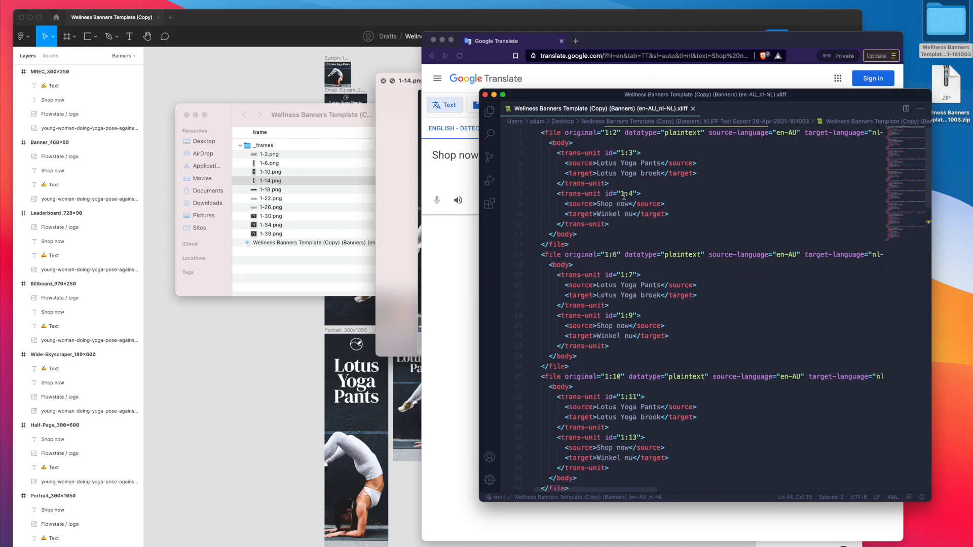
{"action": "scroll", "scroll_direction": "down", "scroll_amount": 3}
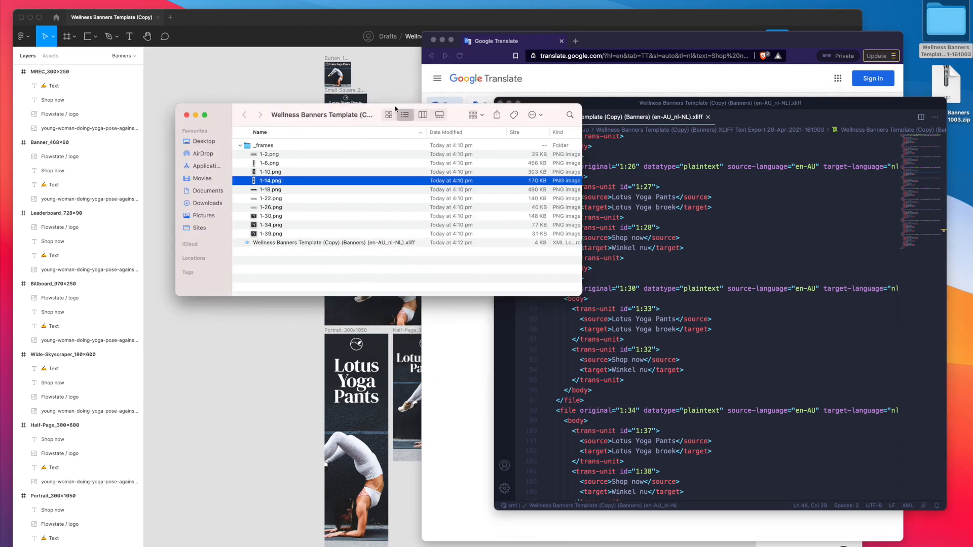
{"action": "mouse_move", "coordinate": [428, 19]}
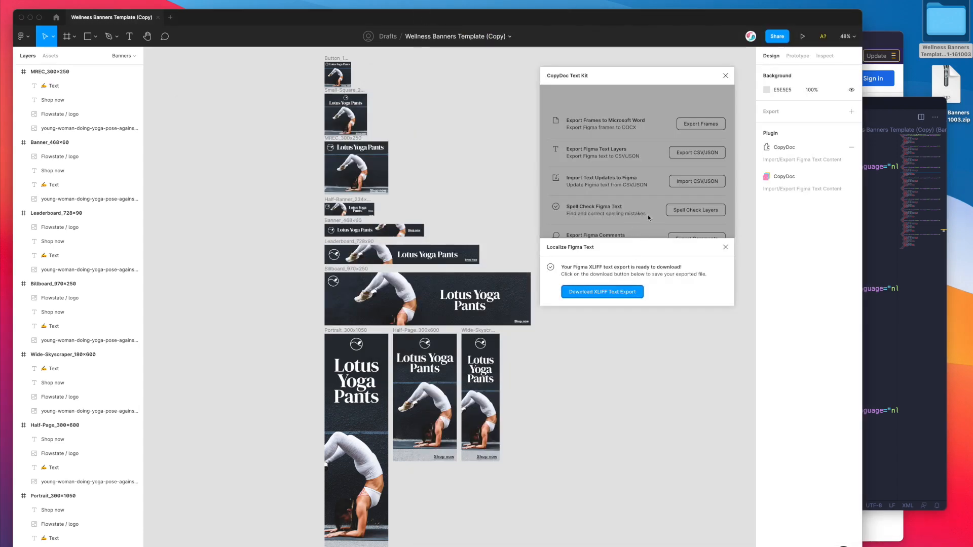
- Dismiss the export-ready notice and reopen CopyDoc's Export/Import XLIFF options
{"action": "left_click", "coordinate": [726, 247]}
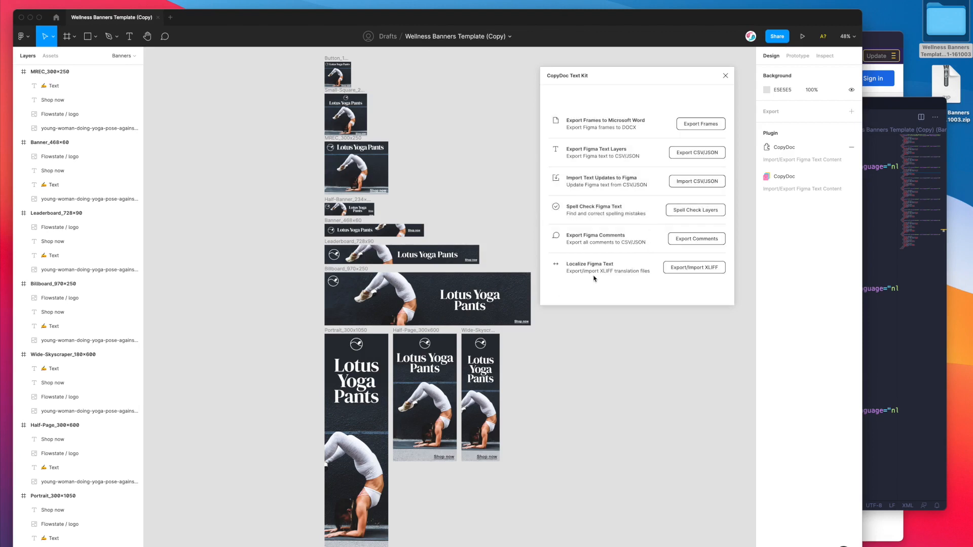
{"action": "mouse_move", "coordinate": [603, 268]}
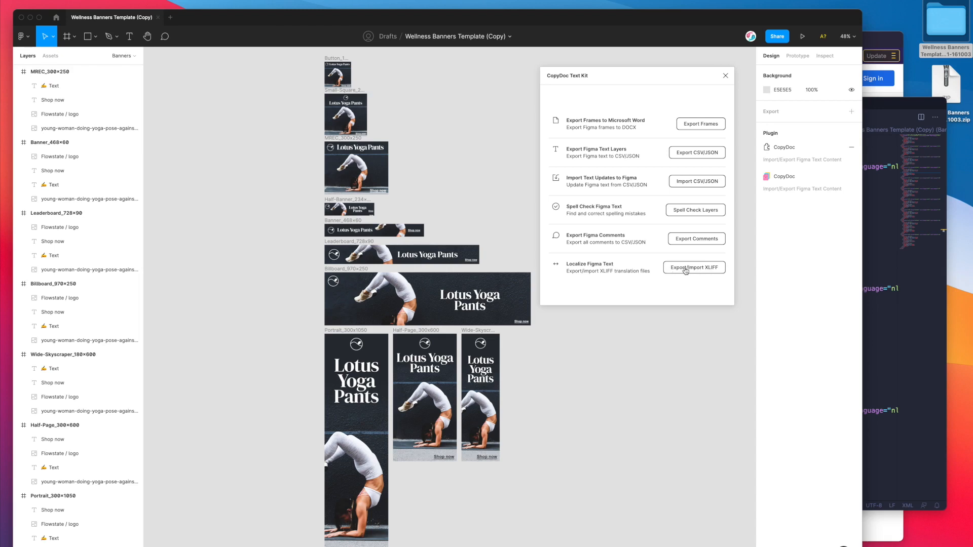
{"action": "left_click", "coordinate": [694, 268]}
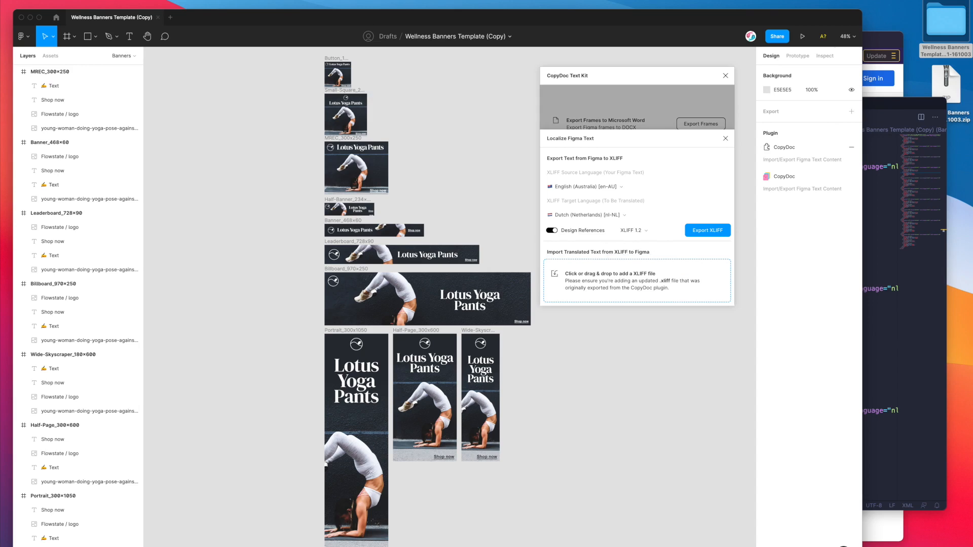
{"action": "mouse_move", "coordinate": [907, 59]}
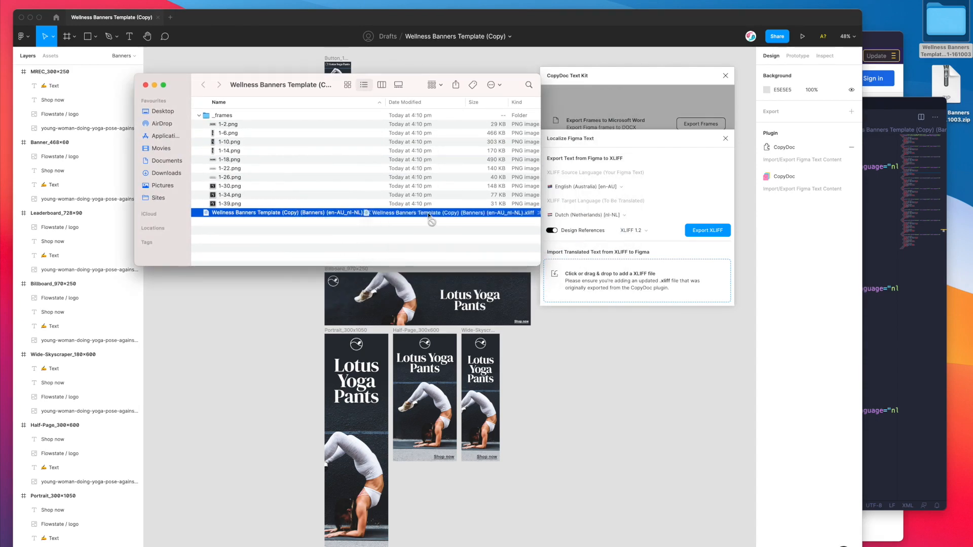
- Import the translated Dutch .xliff into CopyDoc, keeping Dutch (Netherlands) as the import language
{"action": "left_click_drag", "start_coordinate": [426, 212], "coordinate": [603, 285]}
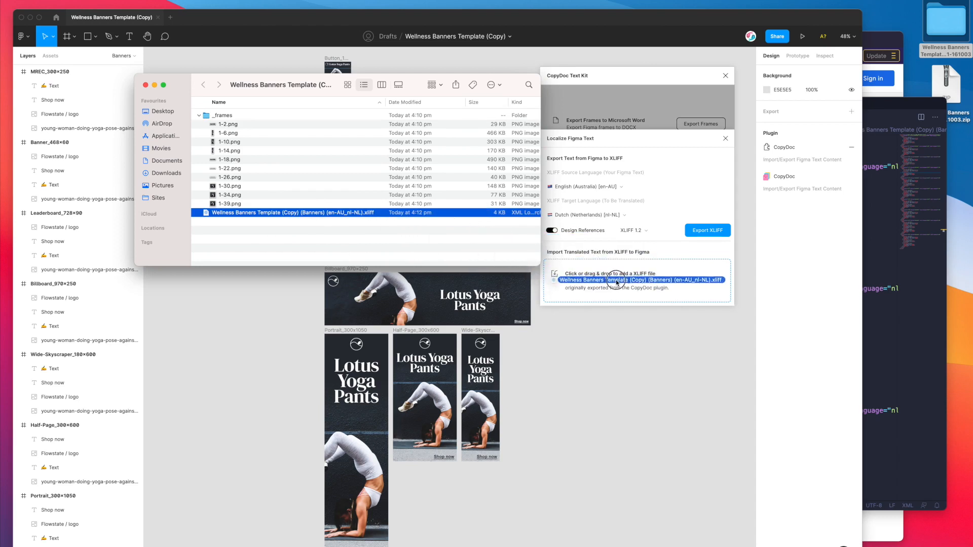
{"action": "left_click", "coordinate": [643, 280]}
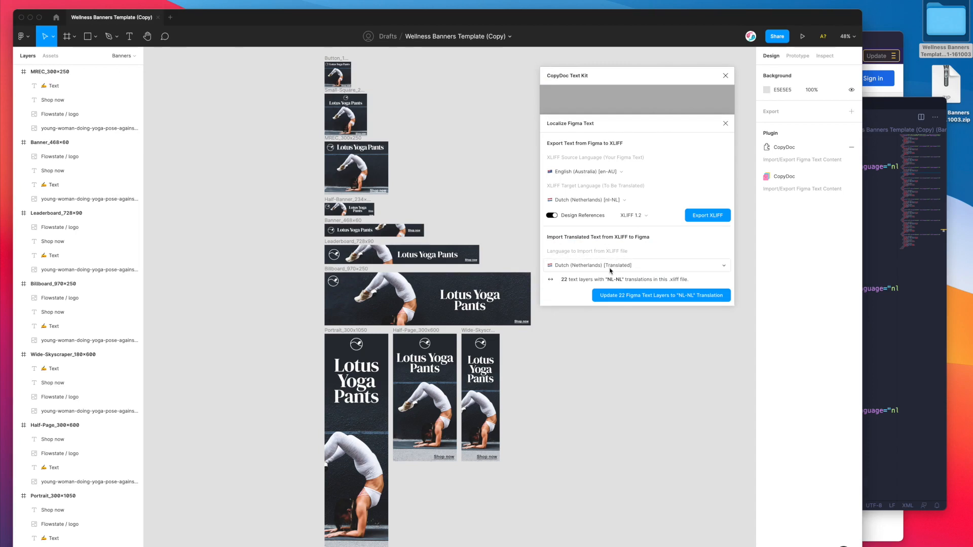
{"action": "left_click", "coordinate": [636, 265]}
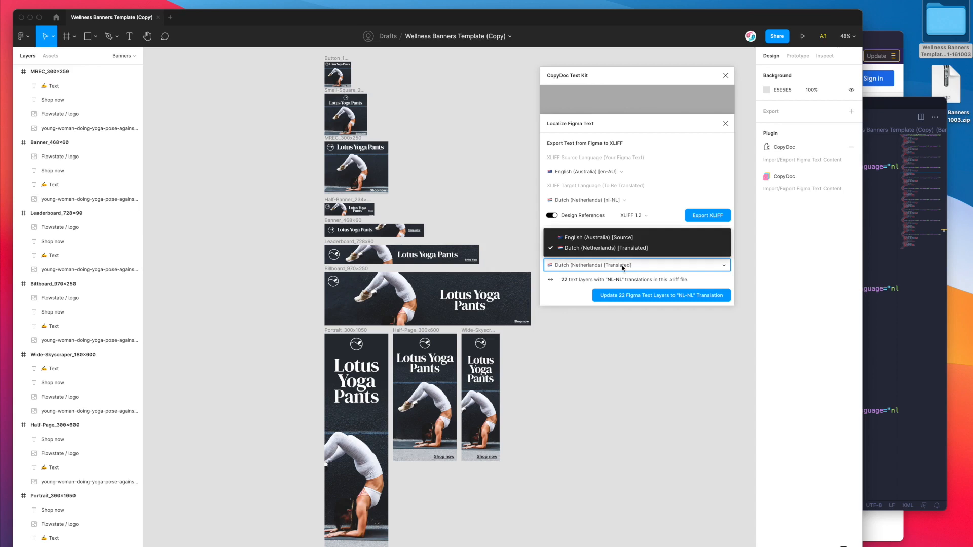
{"action": "left_click", "coordinate": [603, 248]}
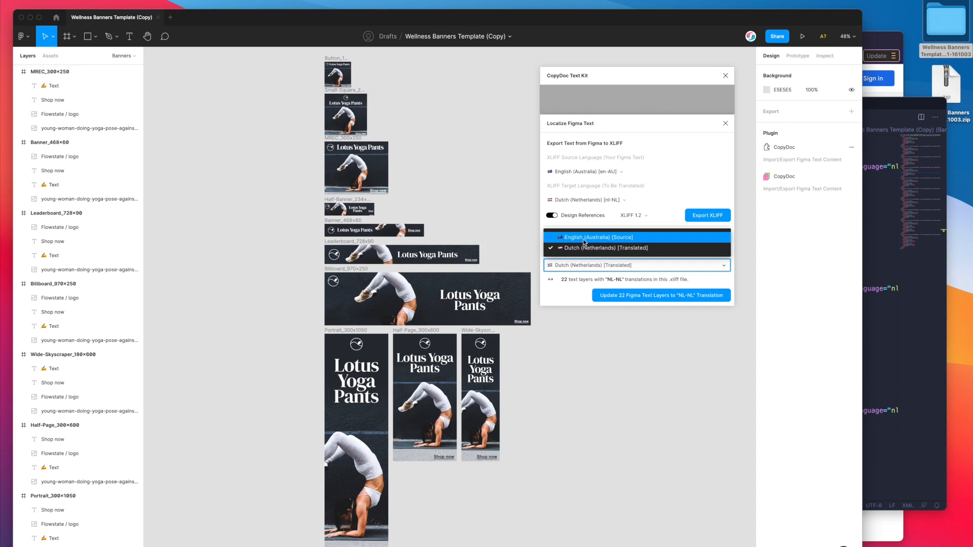
{"action": "left_click", "coordinate": [607, 248]}
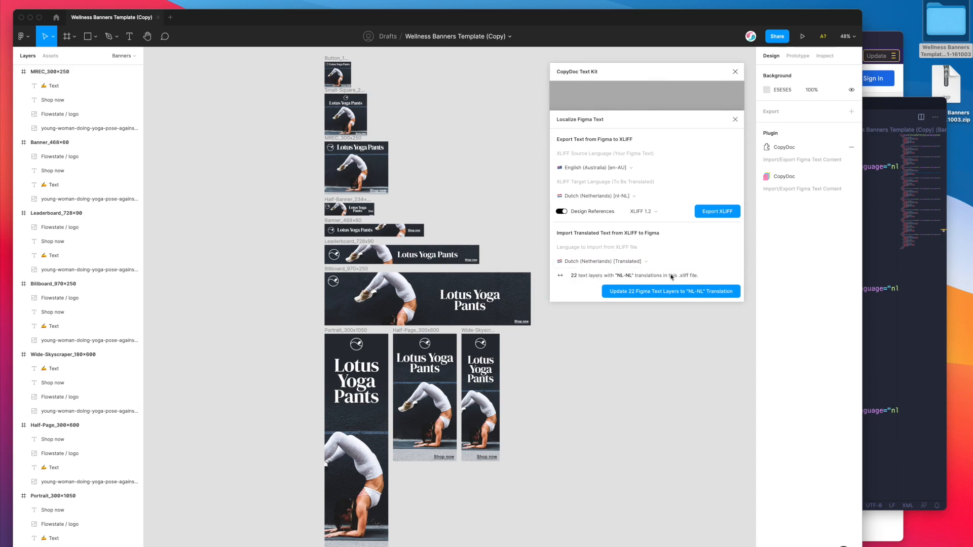
{"action": "mouse_move", "coordinate": [570, 278]}
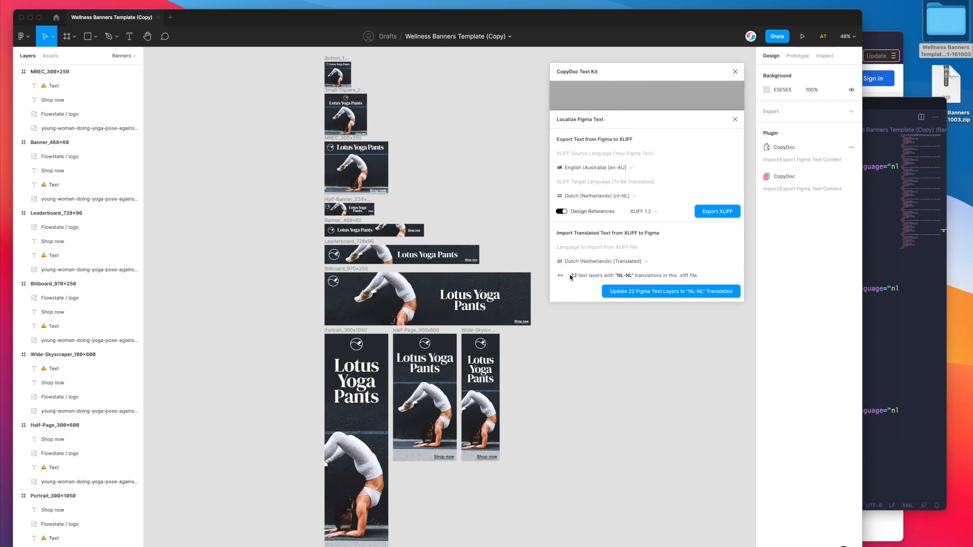
{"action": "mouse_move", "coordinate": [619, 280]}
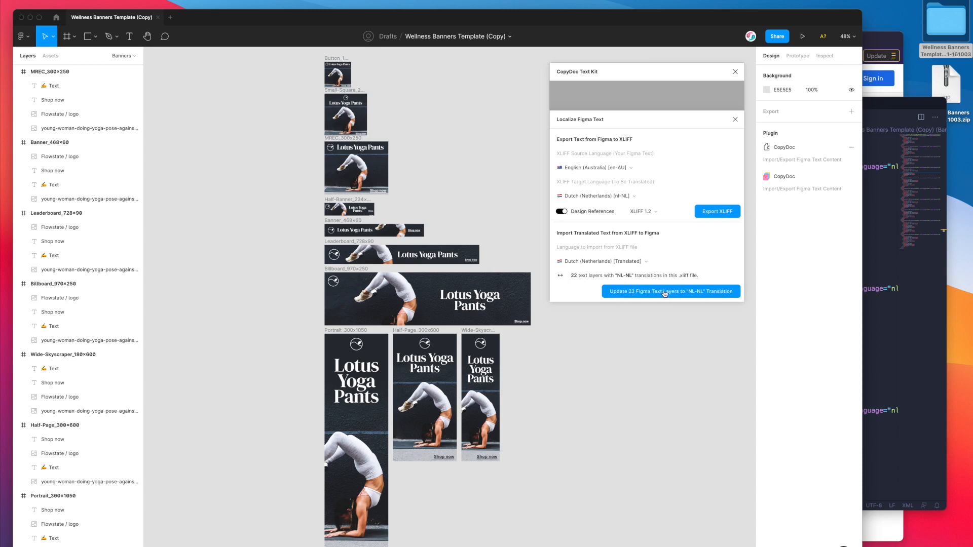
- Apply NL-NL text to all 22 layers and widen the Wide-Skyscraper headline so 'broek' fits
{"action": "left_click", "coordinate": [671, 292]}
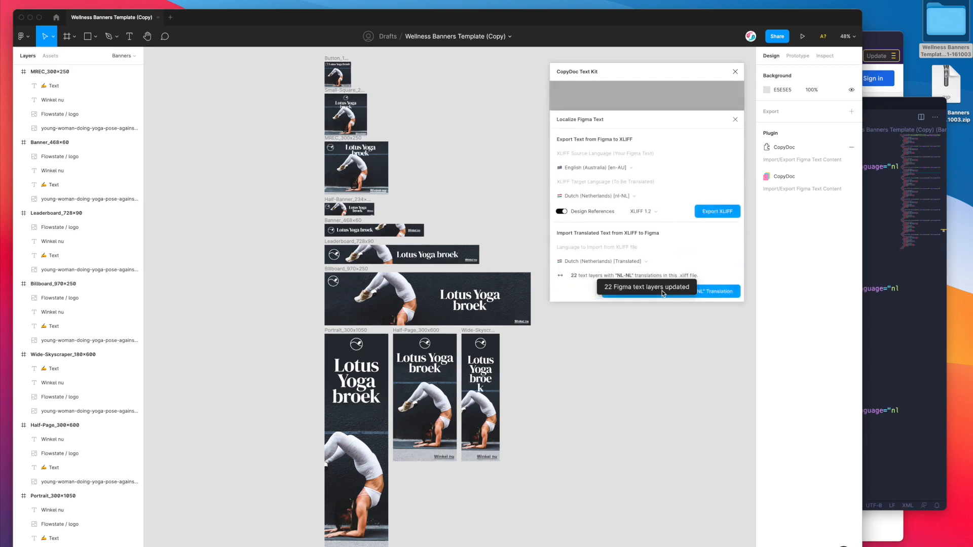
{"action": "mouse_move", "coordinate": [530, 242]}
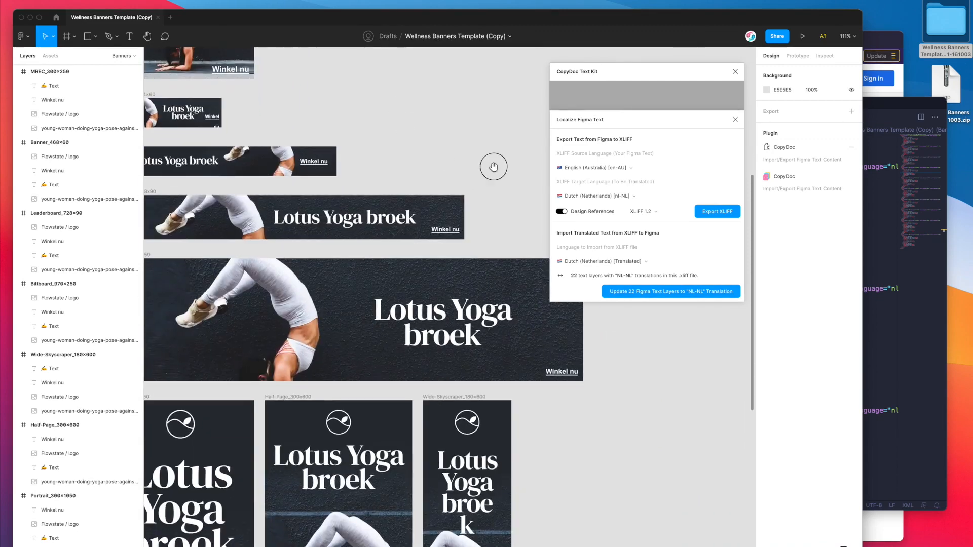
{"action": "scroll", "scroll_direction": "down", "scroll_amount": 3}
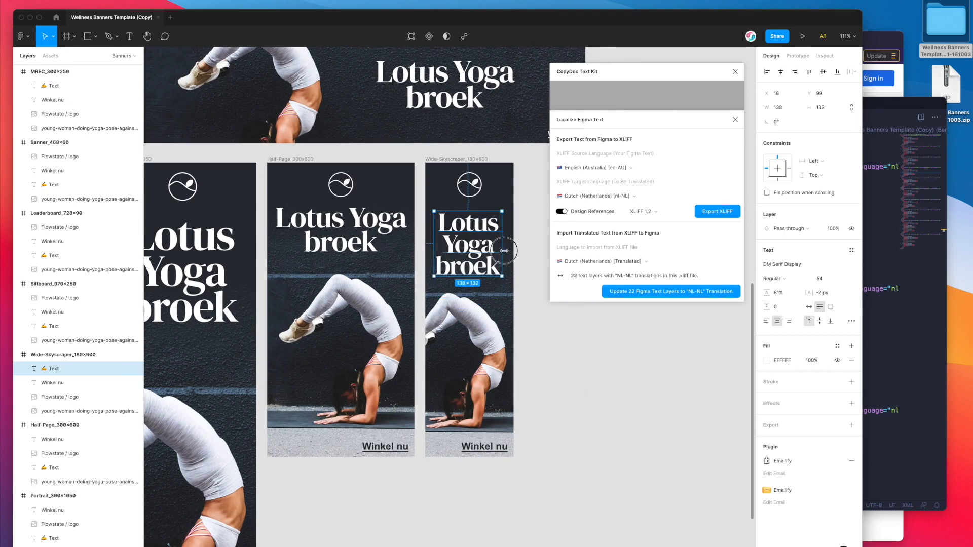
{"action": "left_click_drag", "start_coordinate": [508, 251], "coordinate": [524, 251]}
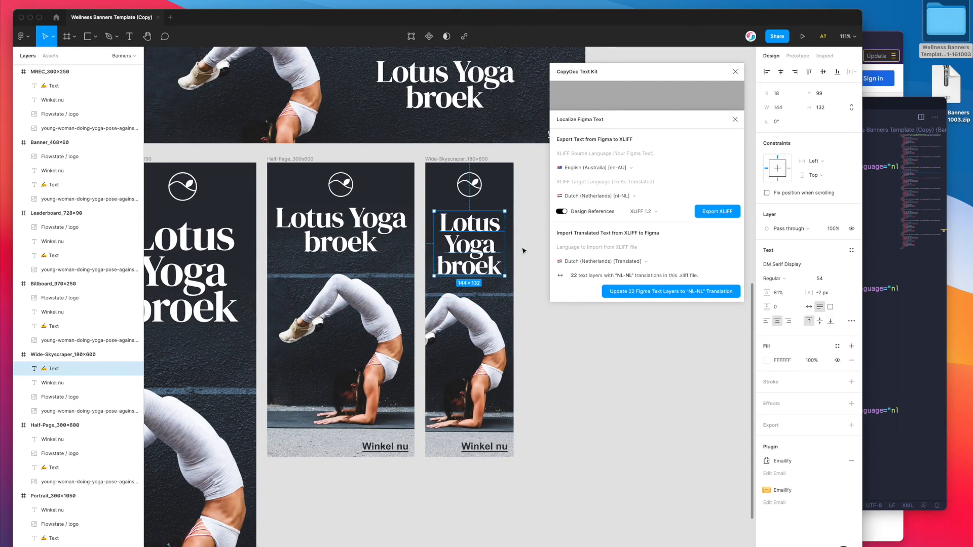
{"action": "left_click", "coordinate": [385, 447]}
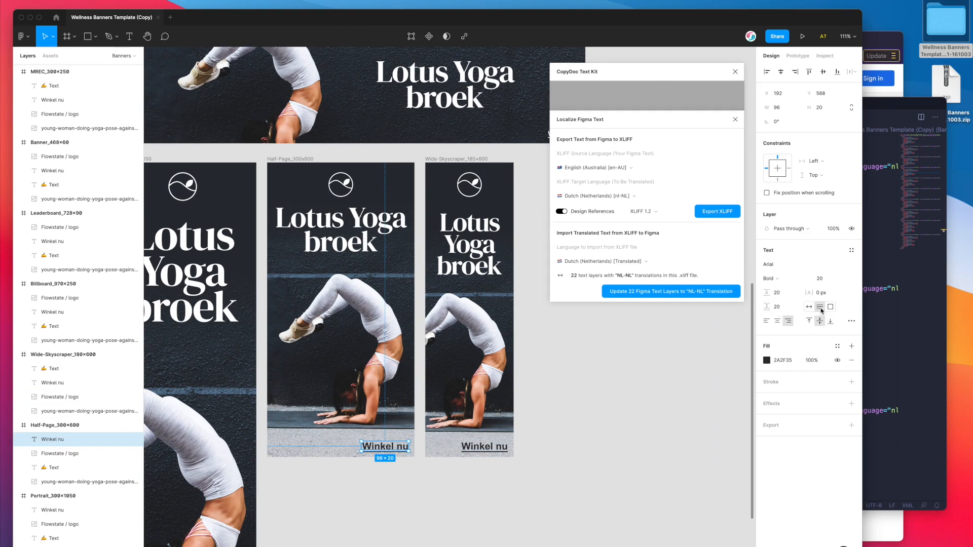
{"action": "mouse_move", "coordinate": [810, 307]}
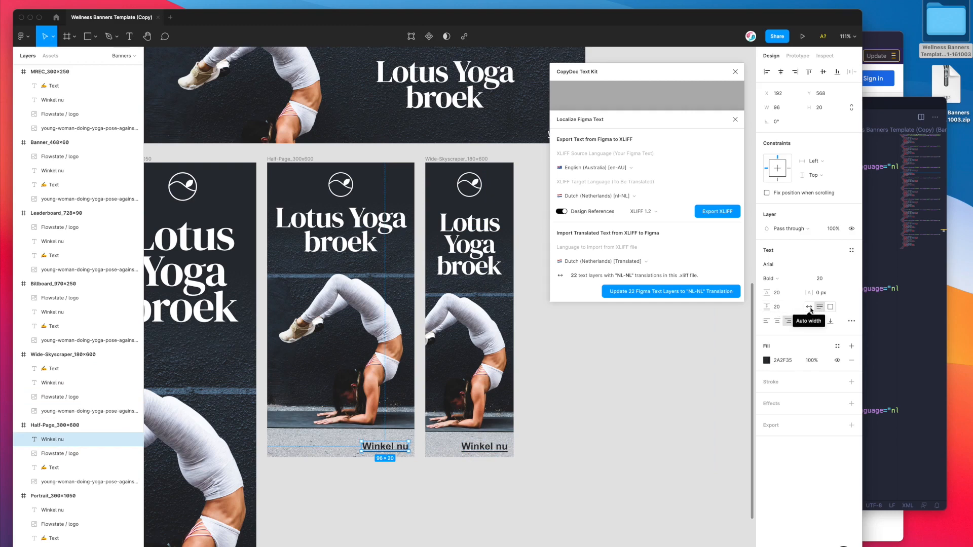
{"action": "mouse_move", "coordinate": [821, 307]}
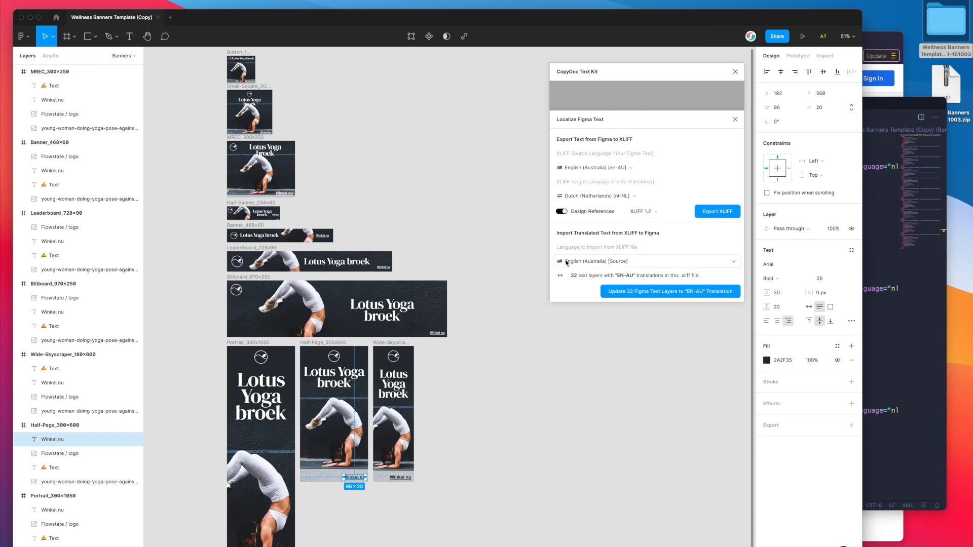
{"action": "mouse_move", "coordinate": [571, 263]}
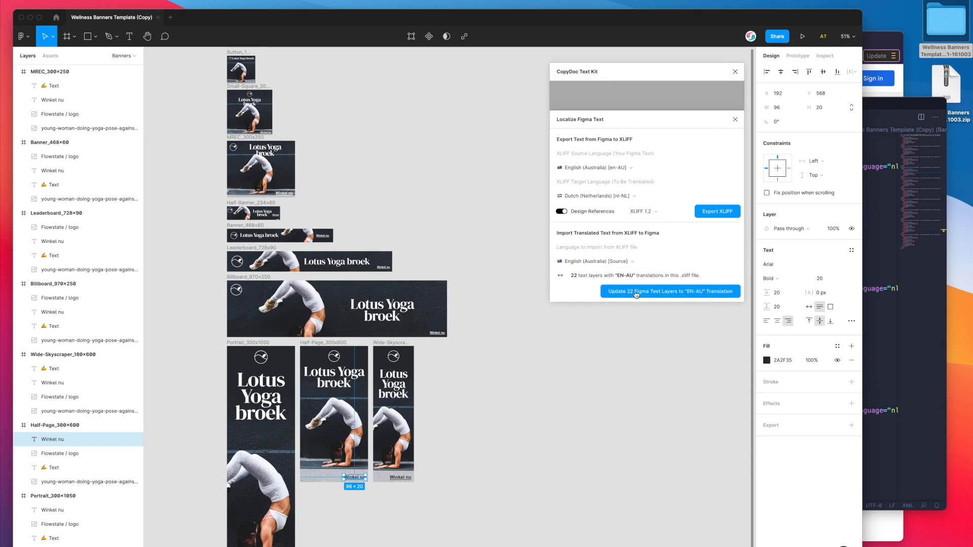
- Update all 22 text layers back to the English (Australia) source text
{"action": "left_click", "coordinate": [670, 291]}
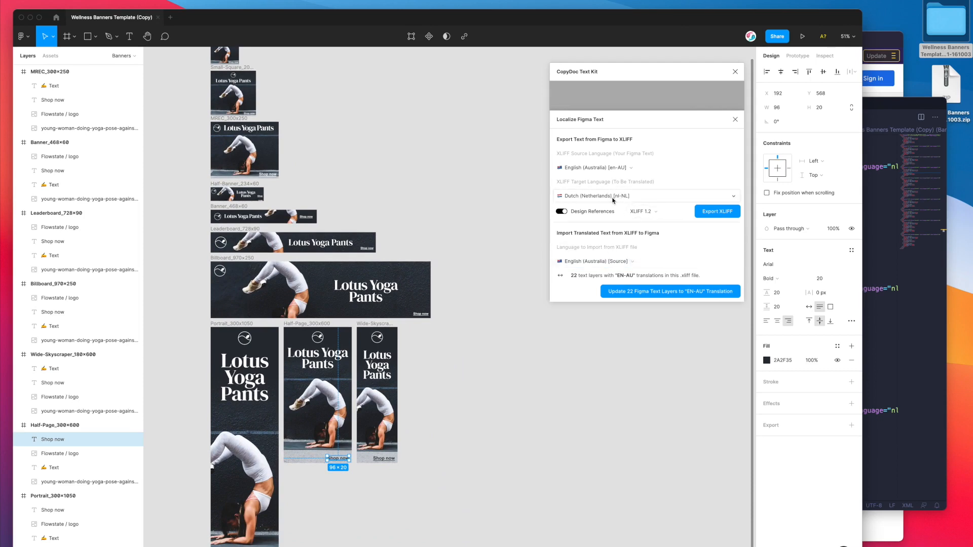
{"action": "mouse_move", "coordinate": [606, 196]}
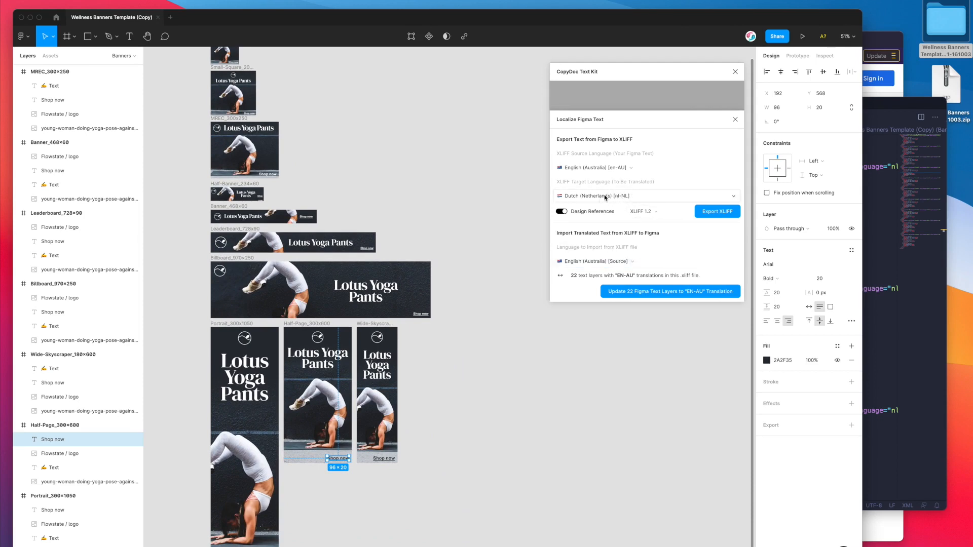
- Export the banner text as XLIFF with Danish as the target language
{"action": "left_click", "coordinate": [647, 195]}
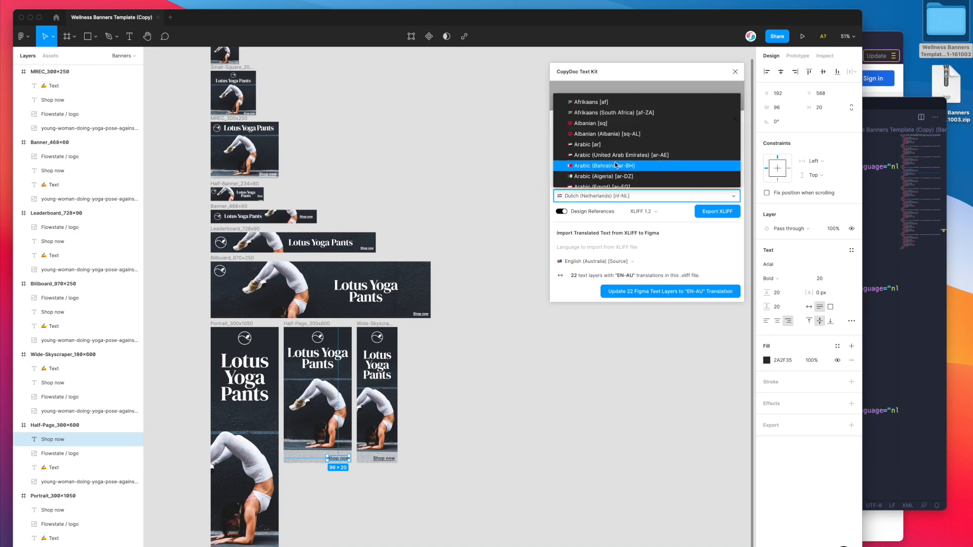
{"action": "scroll", "scroll_direction": "down", "scroll_amount": 3}
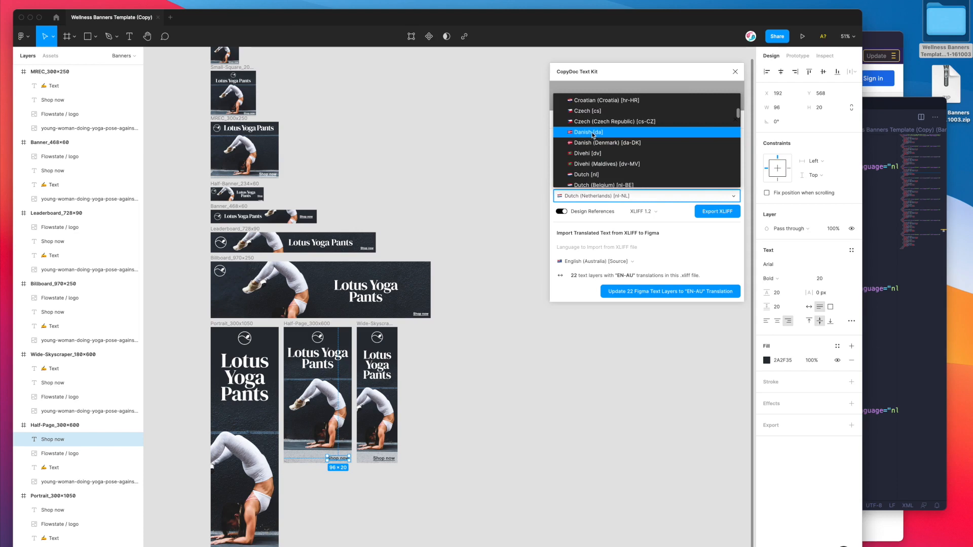
{"action": "left_click", "coordinate": [587, 132]}
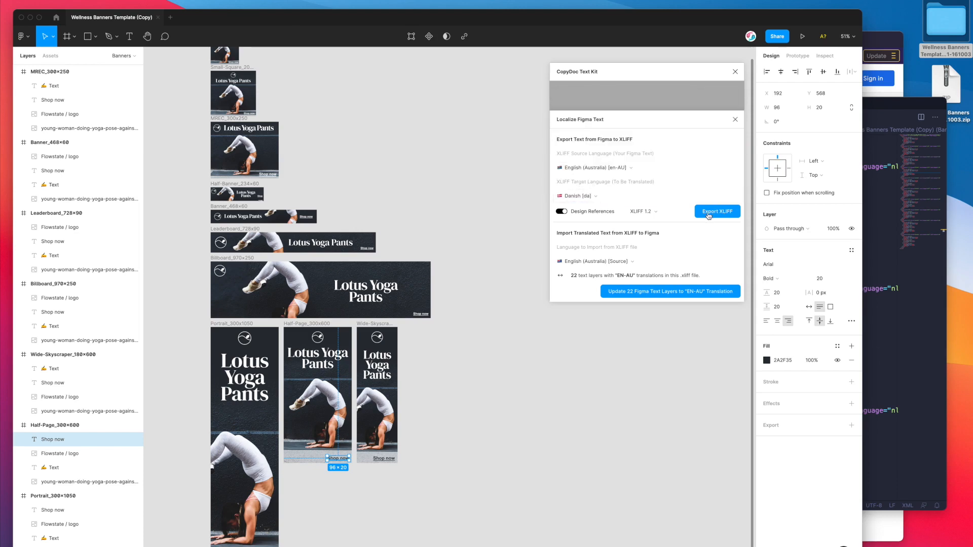
{"action": "left_click", "coordinate": [717, 212]}
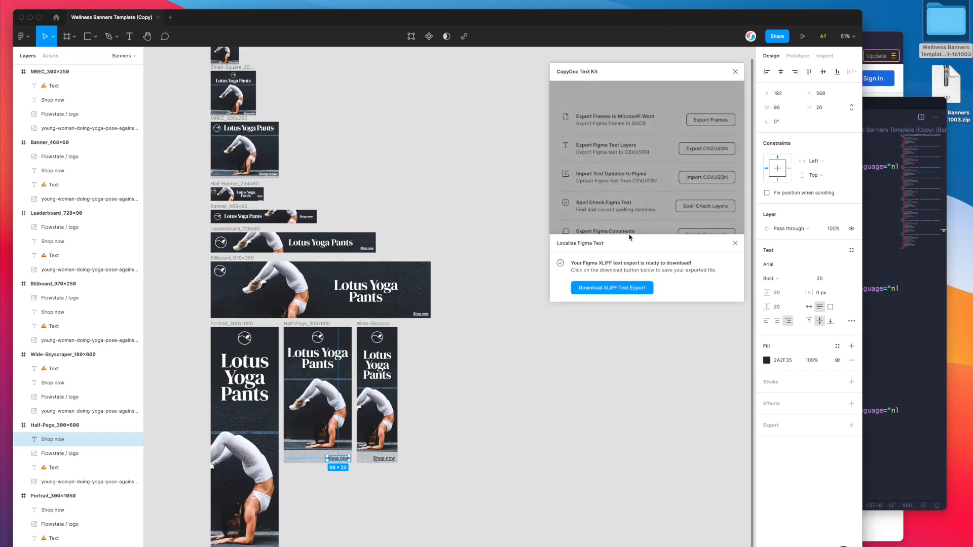
- Download the XLIFF text export and save it to the Desktop
{"action": "left_click", "coordinate": [612, 288]}
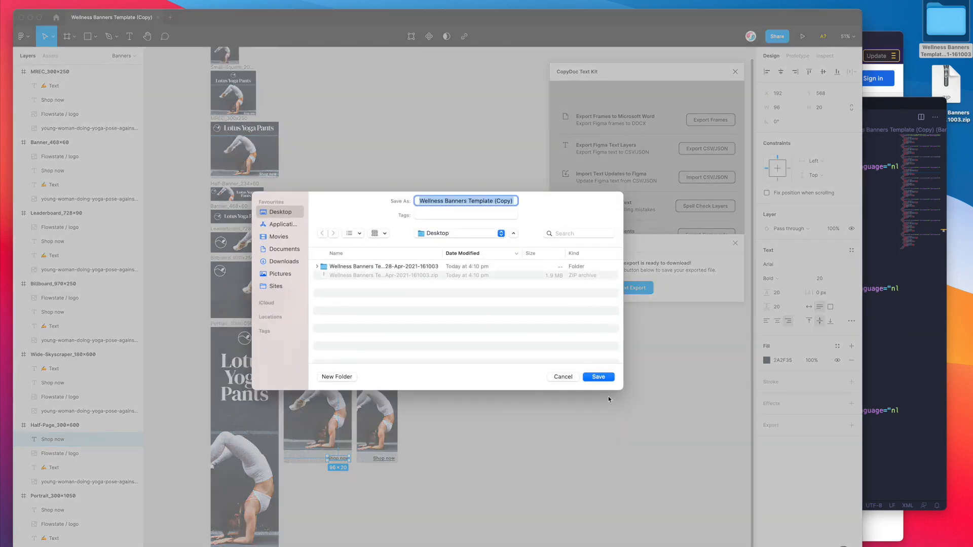
{"action": "left_click", "coordinate": [598, 377]}
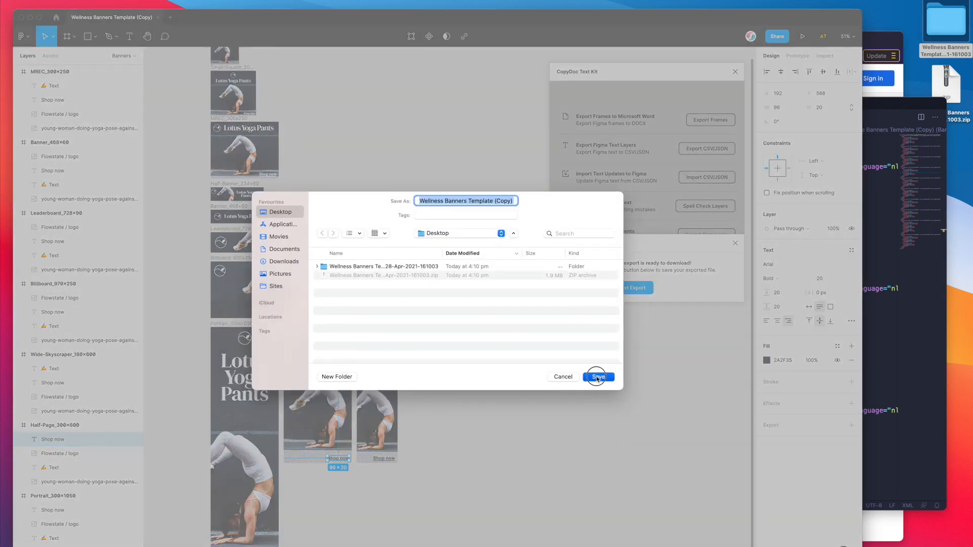
{"action": "left_click", "coordinate": [598, 377]}
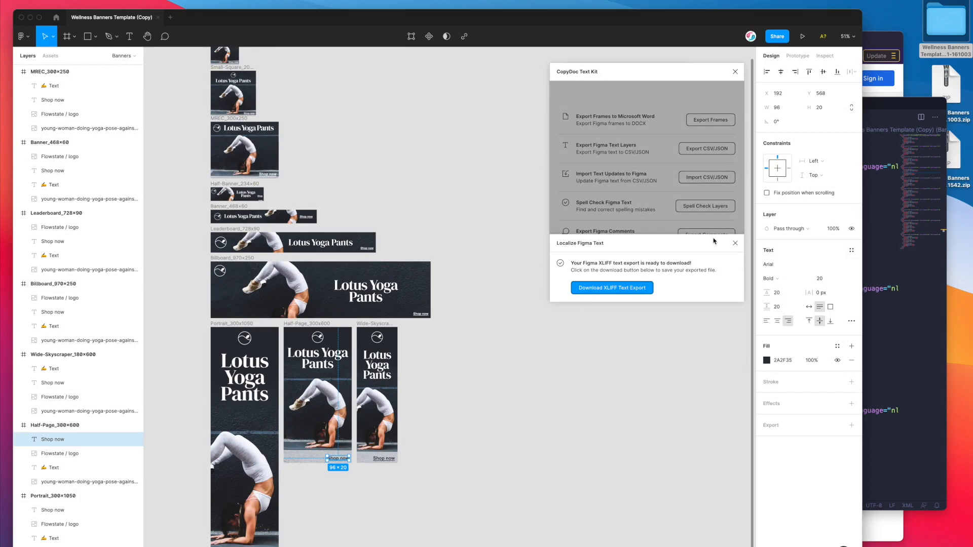
- Dismiss the download notice and move the CopyDoc plugin window aside
{"action": "left_click", "coordinate": [612, 288]}
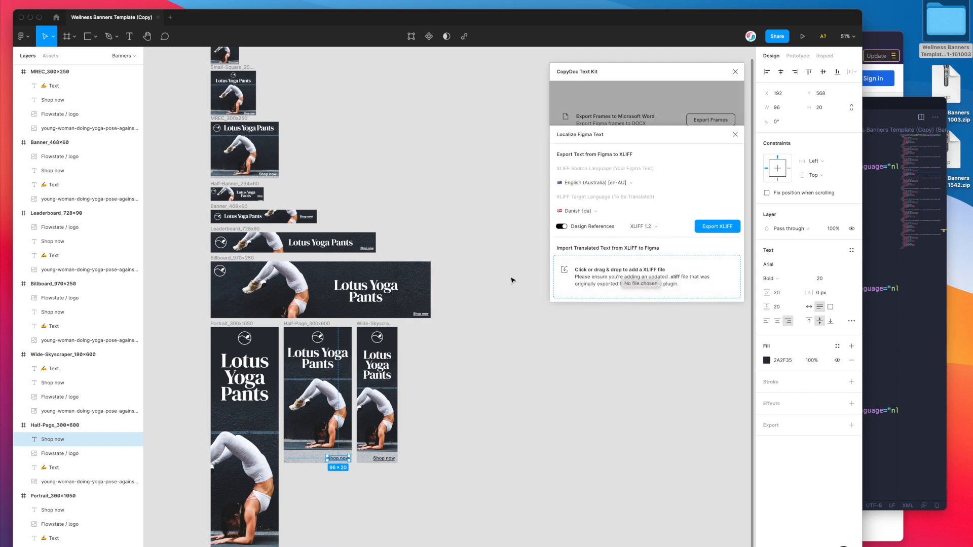
{"action": "mouse_move", "coordinate": [465, 294]}
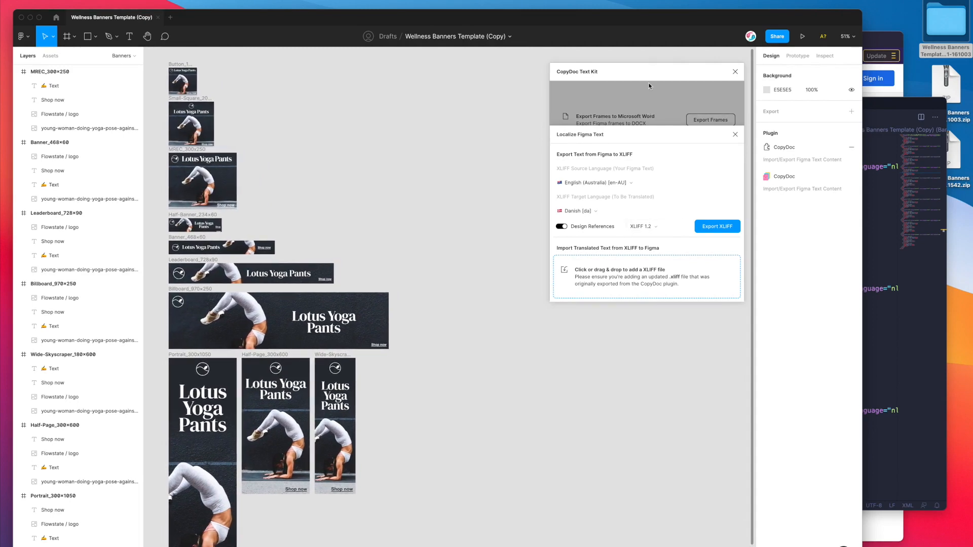
{"action": "left_click_drag", "start_coordinate": [649, 86], "coordinate": [643, 83]}
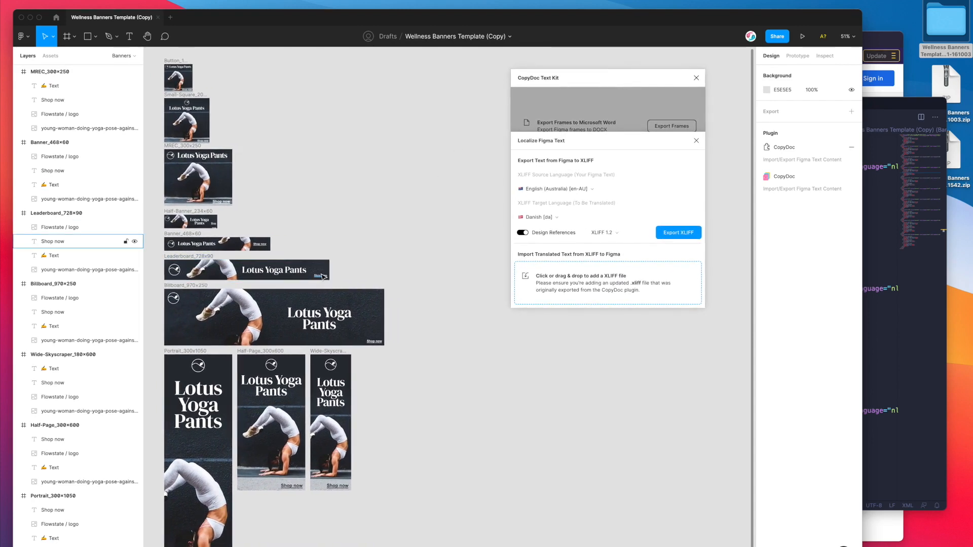
{"action": "left_click", "coordinate": [317, 273]}
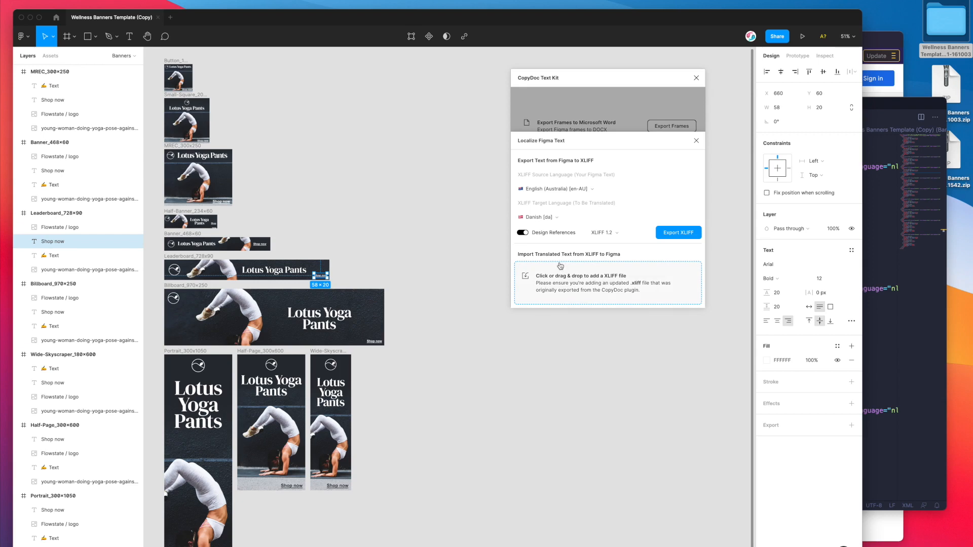
{"action": "mouse_move", "coordinate": [620, 256]}
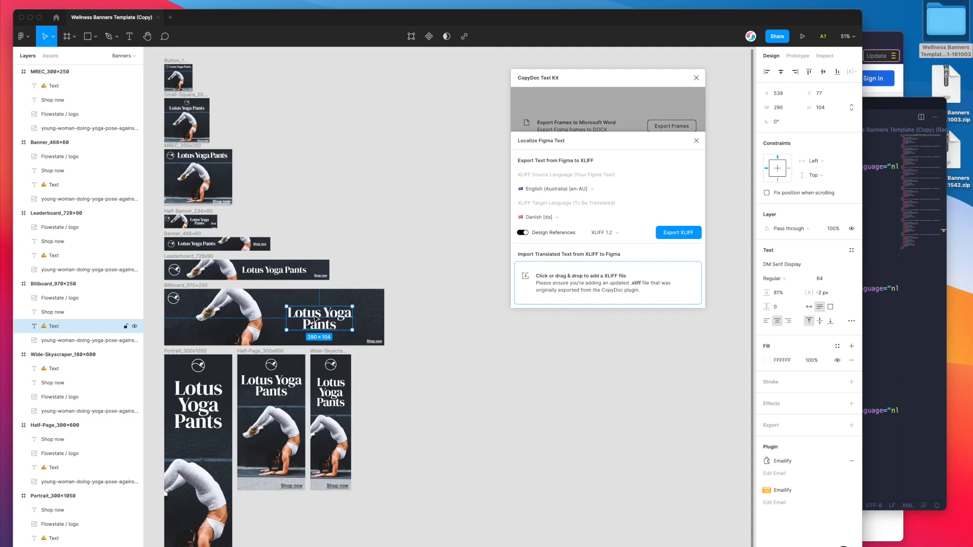
{"action": "mouse_move", "coordinate": [345, 279]}
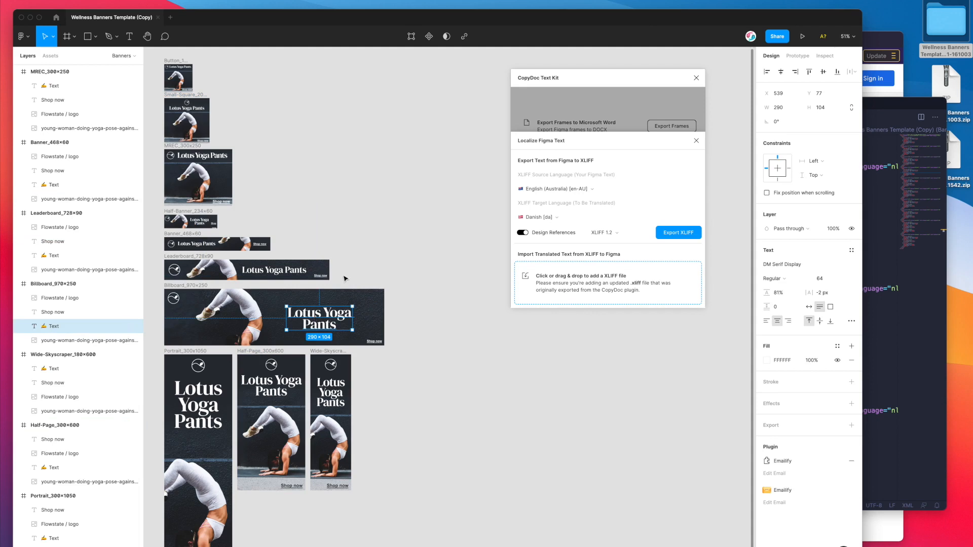
{"action": "left_click", "coordinate": [272, 270]}
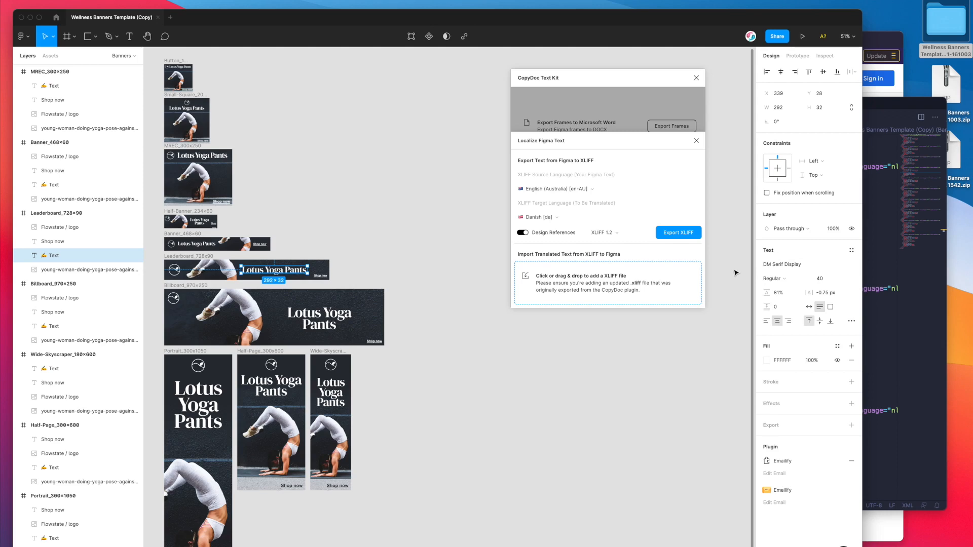
{"action": "mouse_move", "coordinate": [714, 280]}
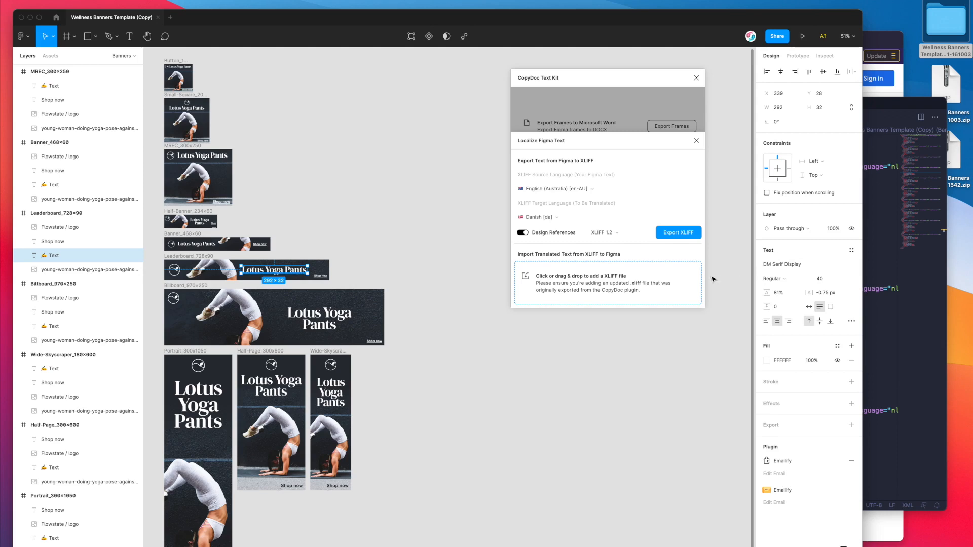
{"action": "mouse_move", "coordinate": [529, 258]}
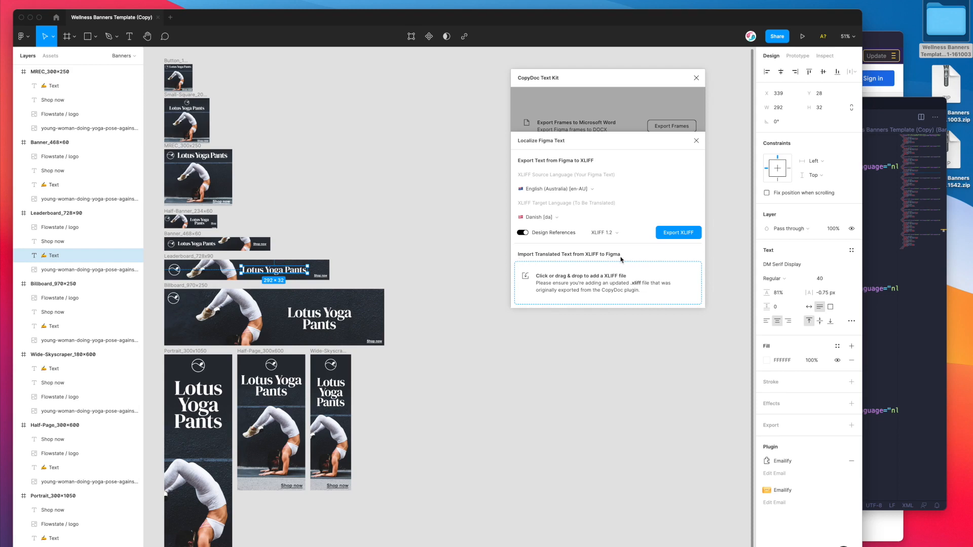
{"action": "mouse_move", "coordinate": [411, 263]}
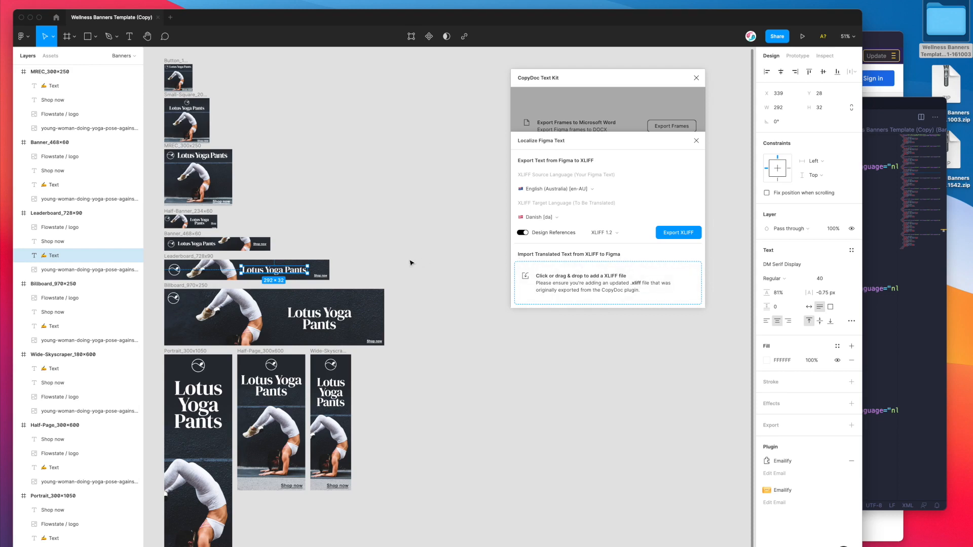
{"action": "mouse_move", "coordinate": [397, 285]}
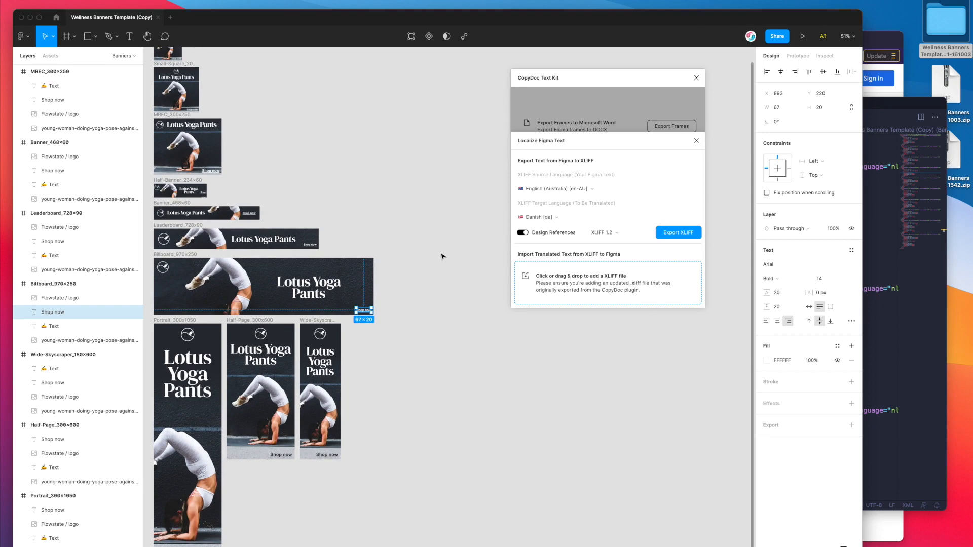
{"action": "left_click", "coordinate": [678, 232]}
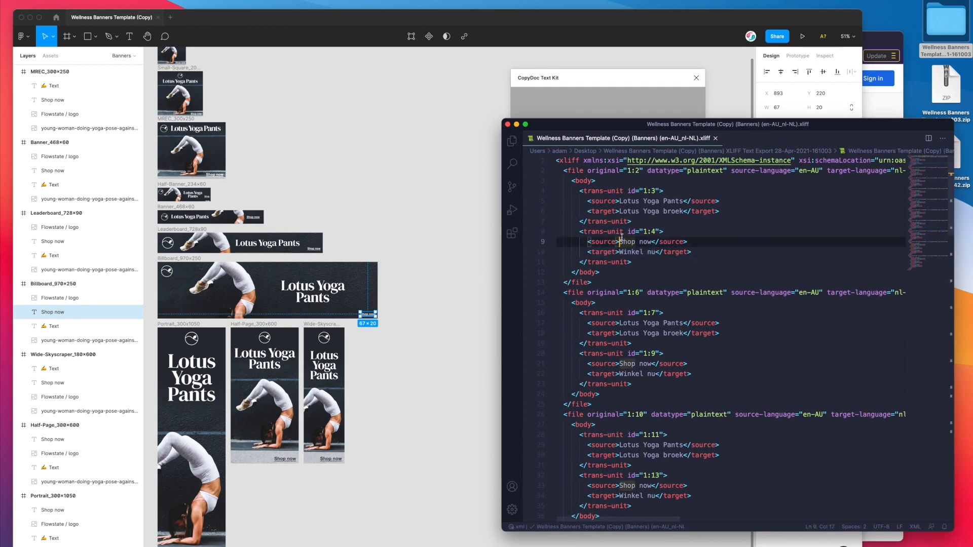
{"action": "double_click", "coordinate": [627, 242]}
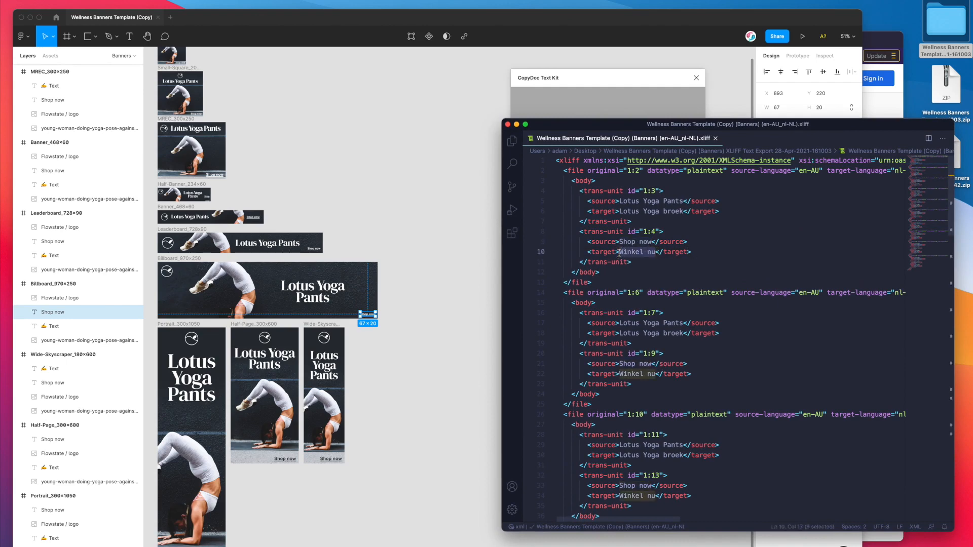
{"action": "scroll", "scroll_direction": "down", "scroll_amount": 3}
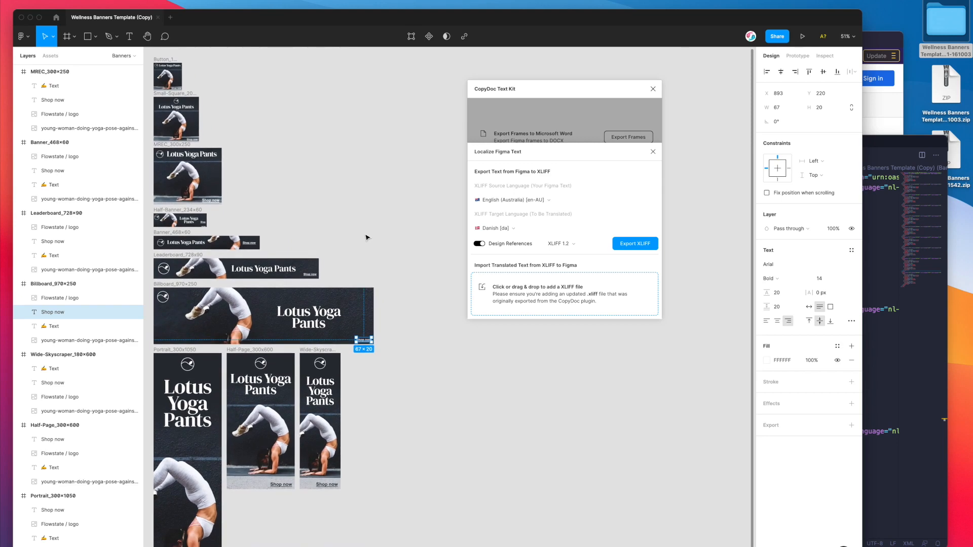
{"action": "scroll", "scroll_direction": "down", "scroll_amount": 3}
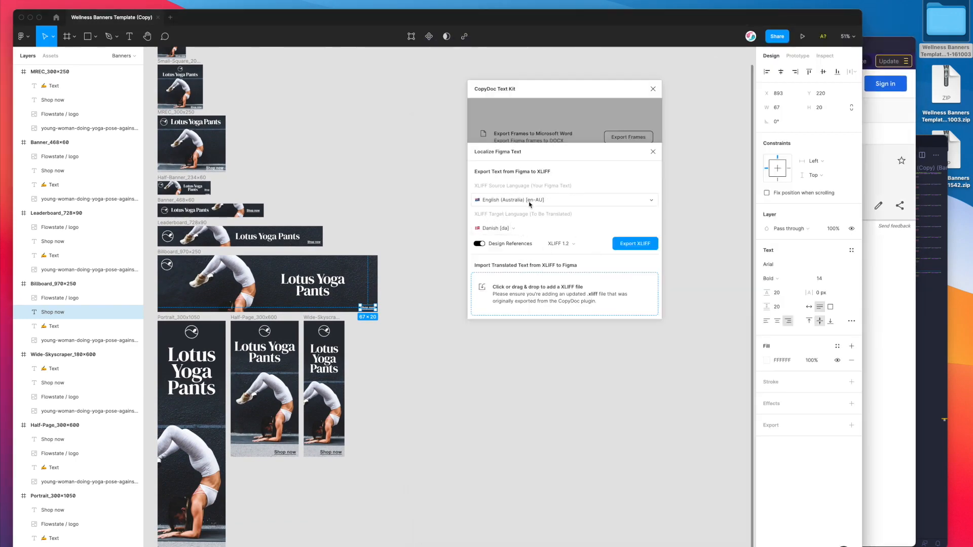
{"action": "mouse_move", "coordinate": [573, 188]}
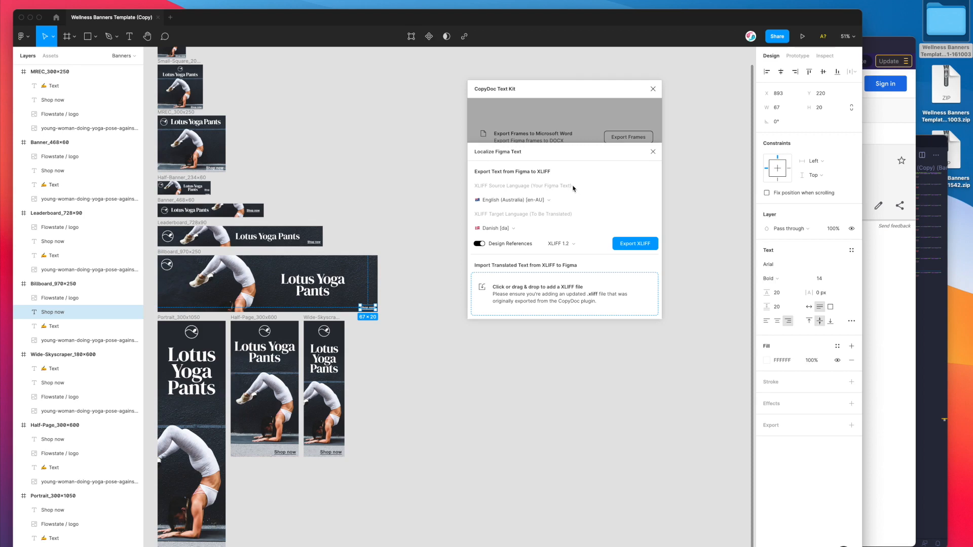
{"action": "mouse_move", "coordinate": [561, 171]}
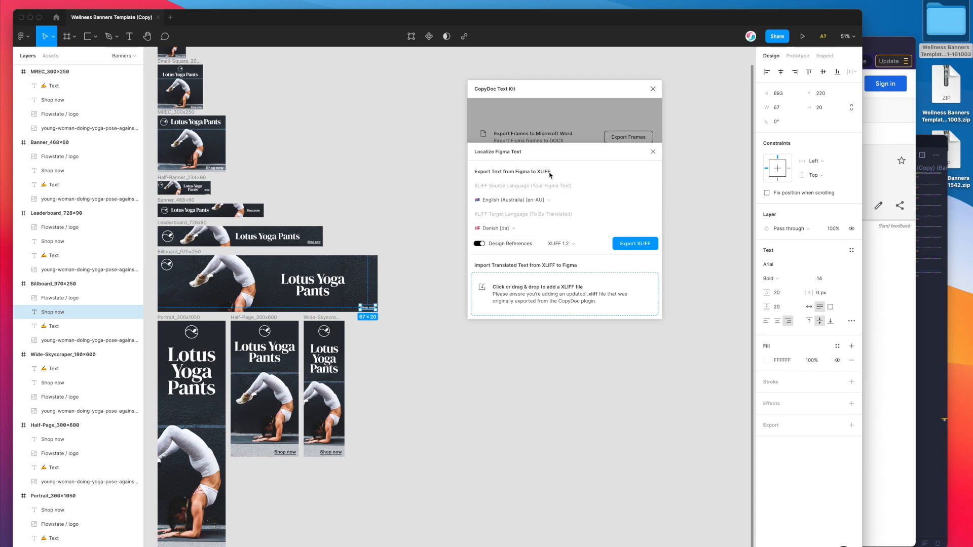
{"action": "mouse_move", "coordinate": [567, 171]}
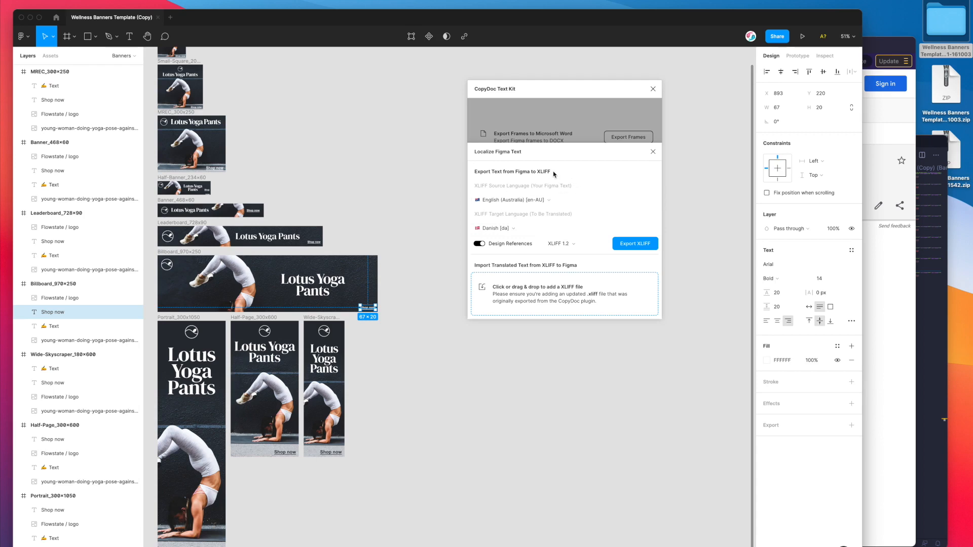
{"action": "mouse_move", "coordinate": [551, 177]}
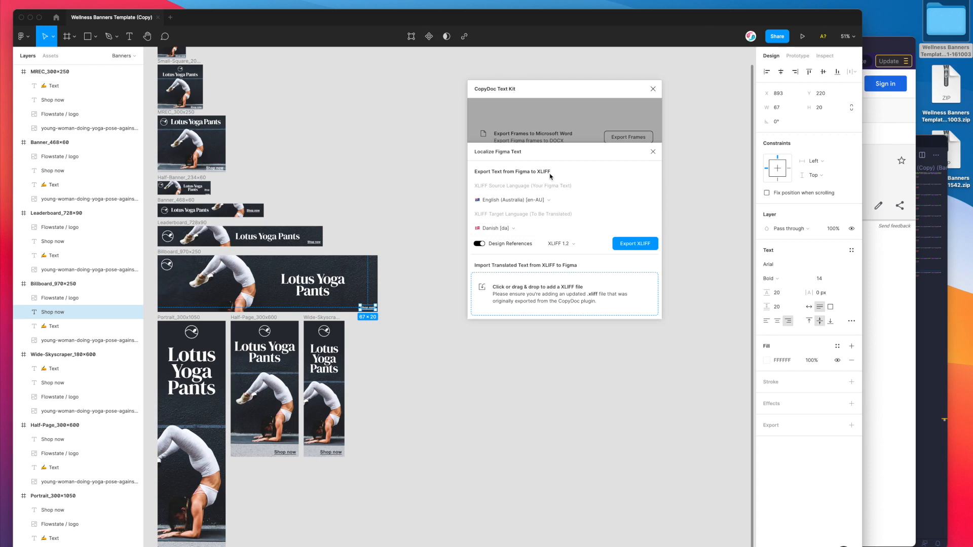
{"action": "mouse_move", "coordinate": [557, 173]}
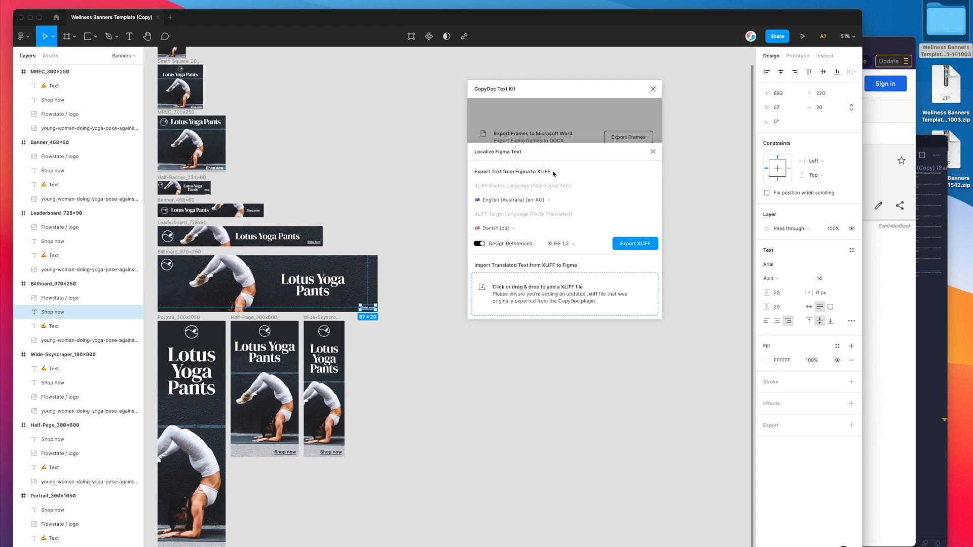
{"action": "mouse_move", "coordinate": [556, 170]}
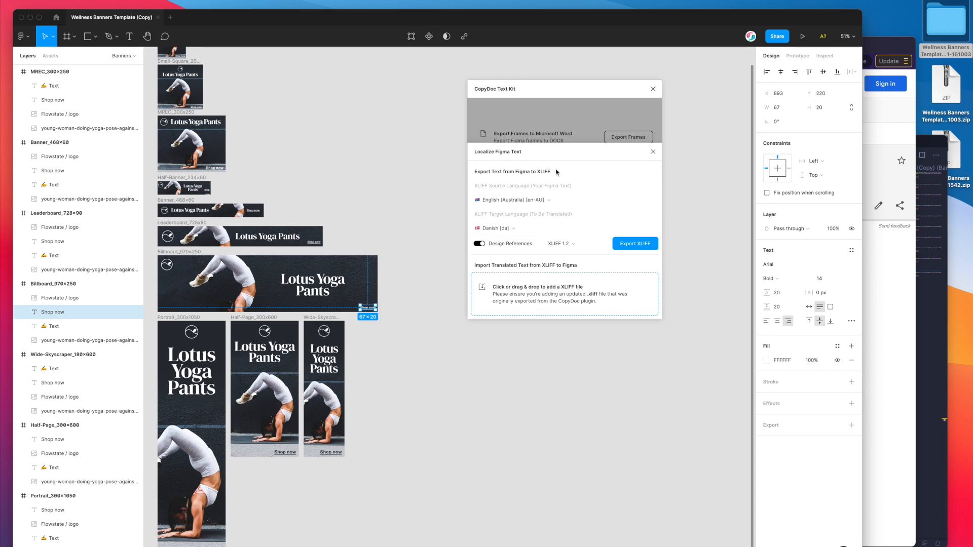
{"action": "mouse_move", "coordinate": [561, 173]}
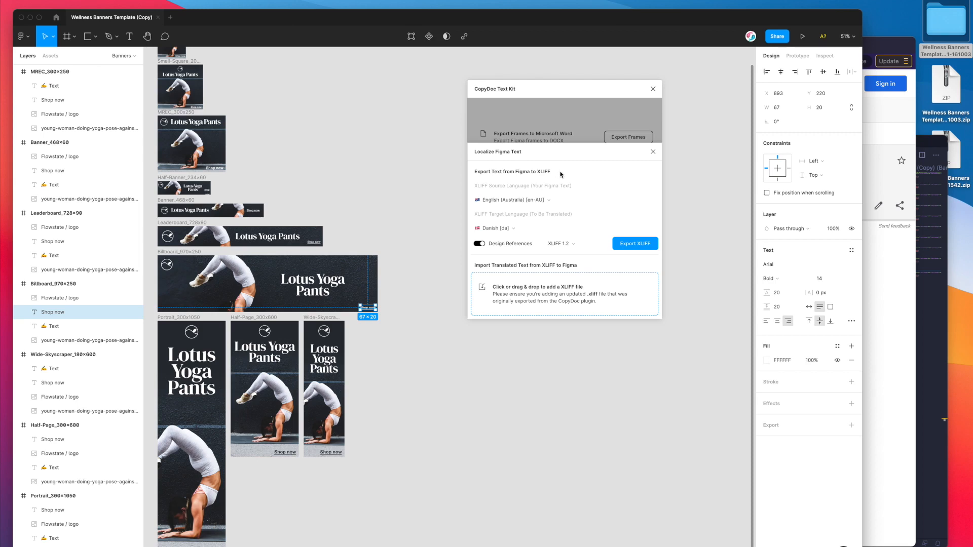
{"action": "mouse_move", "coordinate": [554, 173]}
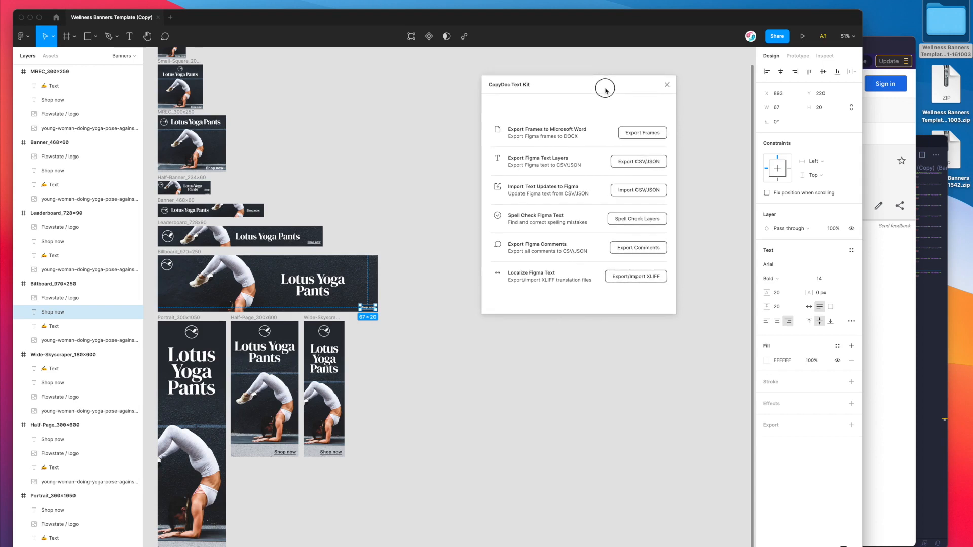
{"action": "mouse_move", "coordinate": [543, 284]}
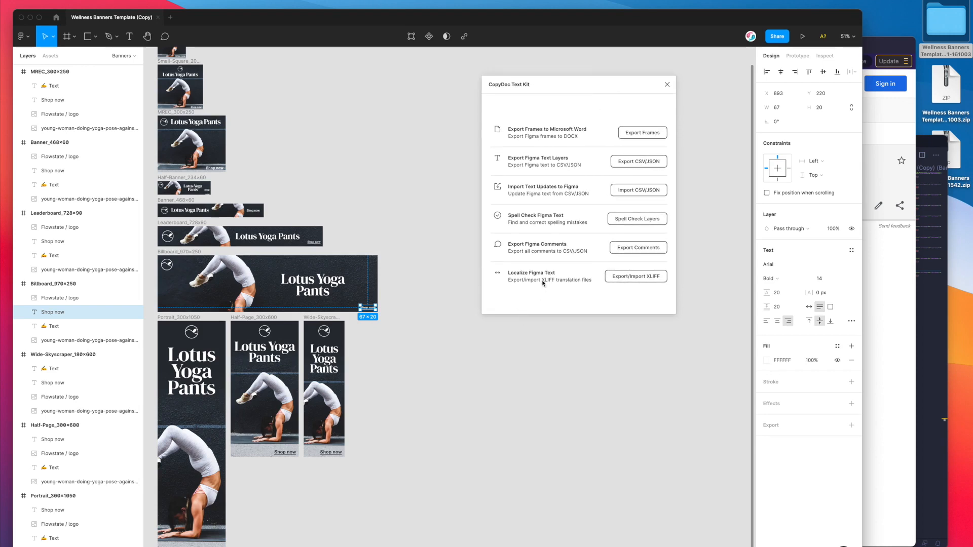
{"action": "mouse_move", "coordinate": [556, 283]}
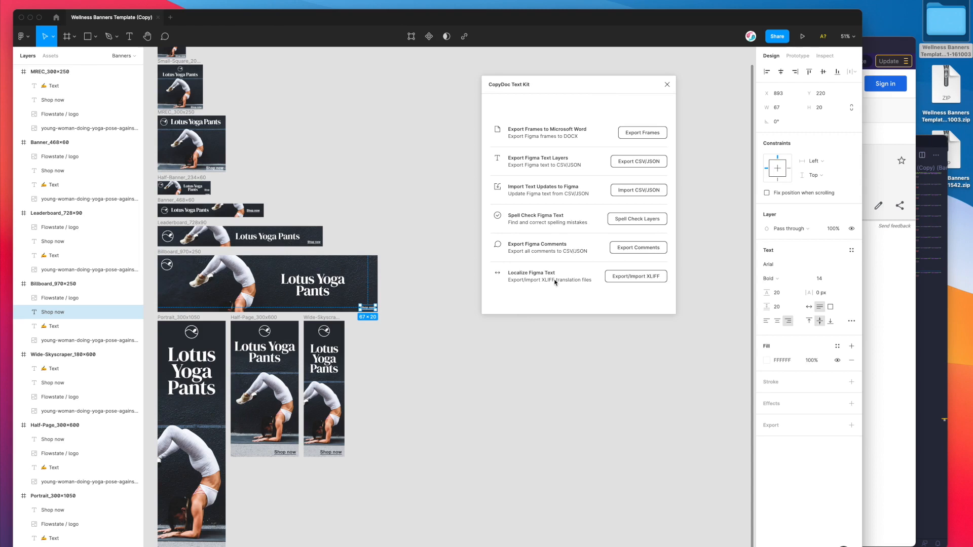
{"action": "mouse_move", "coordinate": [561, 270]}
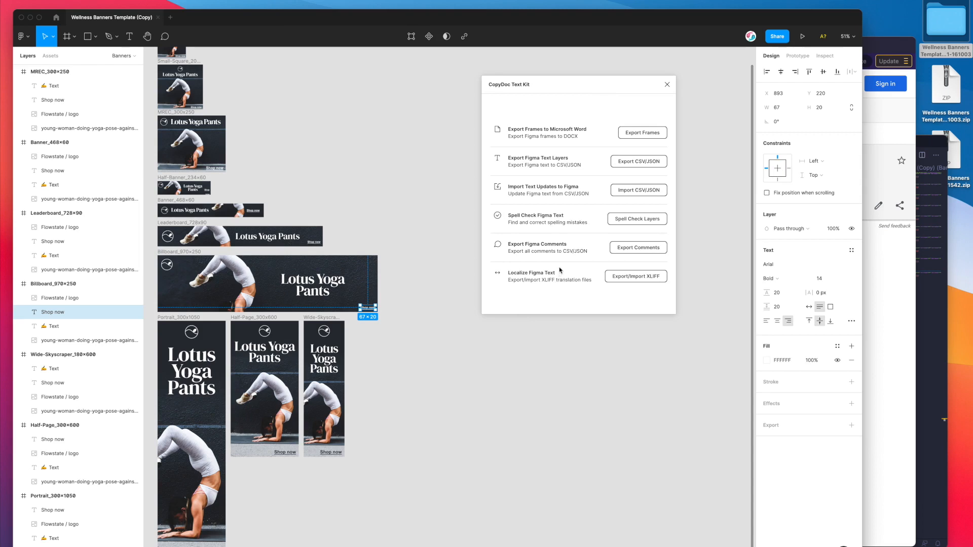
{"action": "mouse_move", "coordinate": [697, 173]}
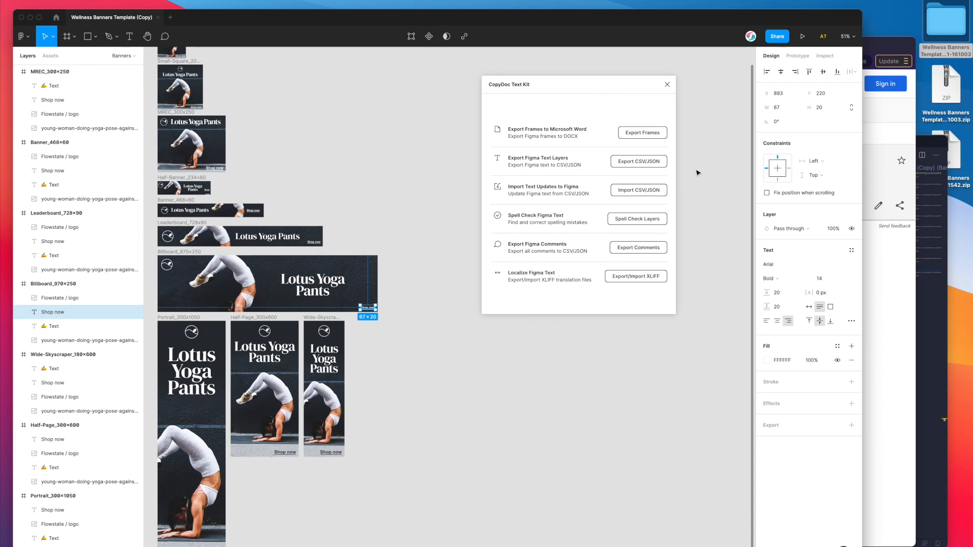
{"action": "mouse_move", "coordinate": [701, 162]}
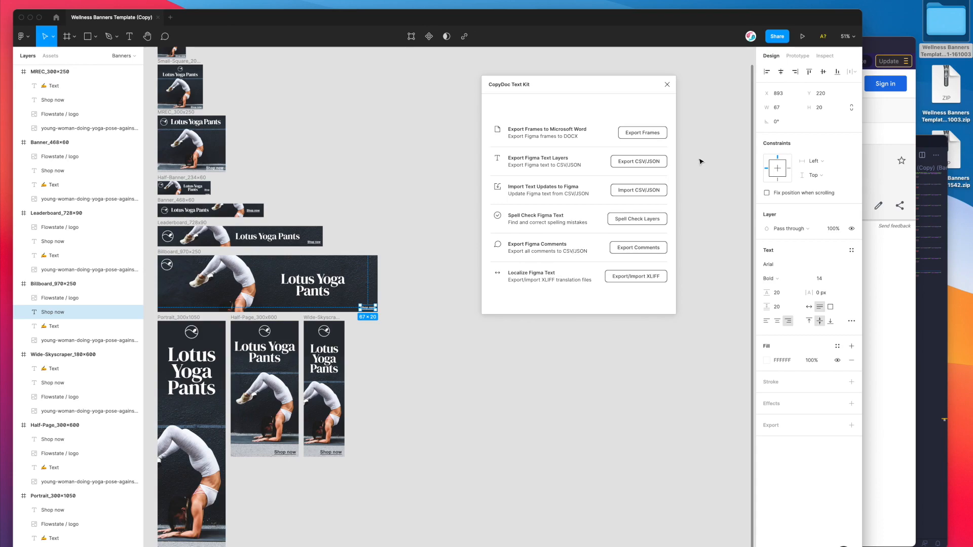